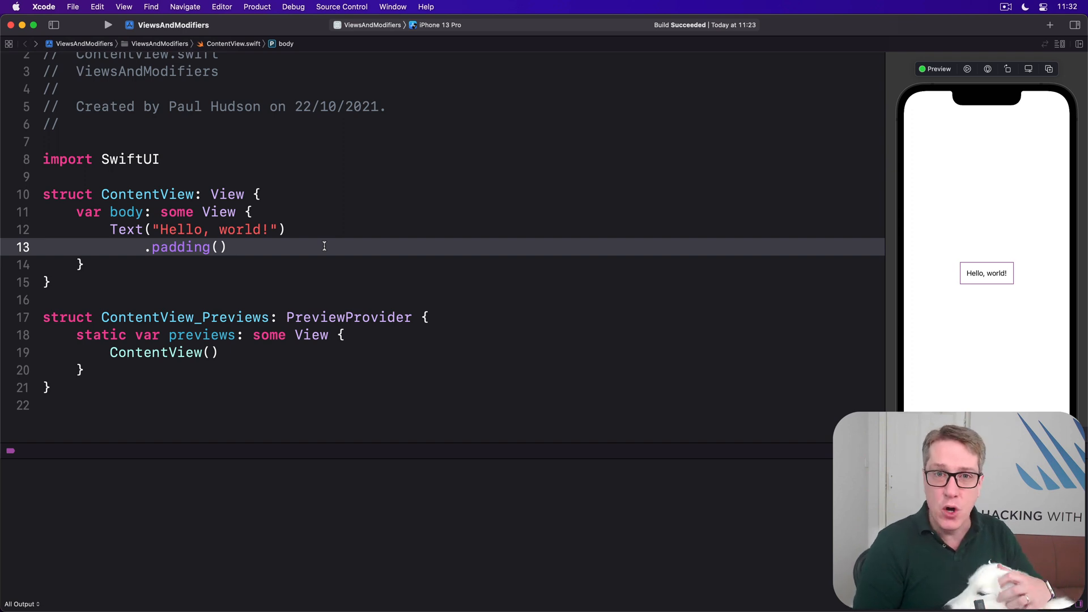
# Step: Insert blank lines between the SwiftUI import and the ContentView struct
pyautogui.click(229, 247)
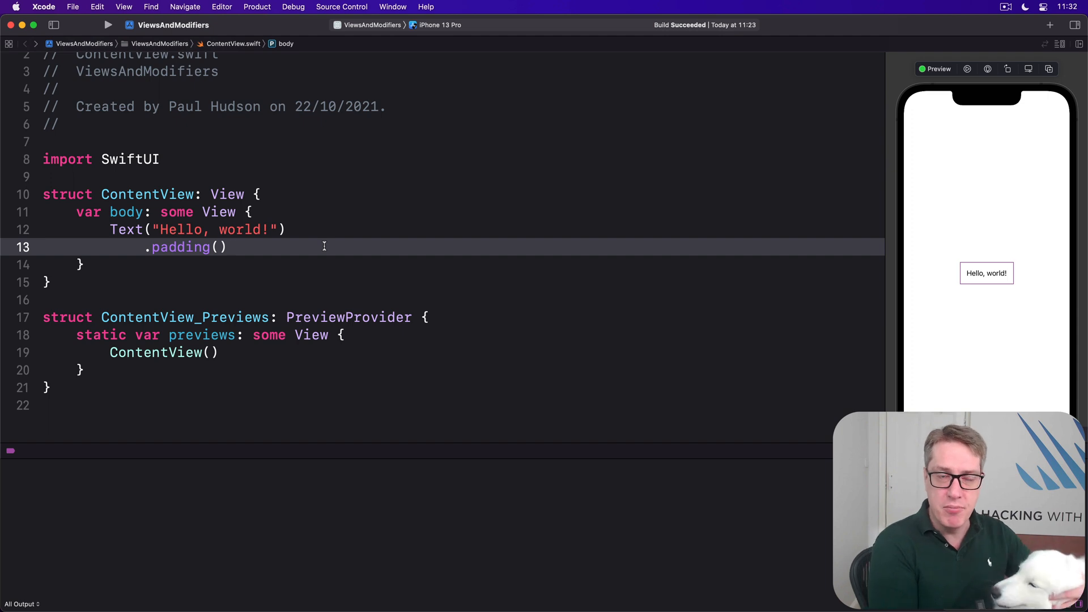
pyautogui.click(229, 247)
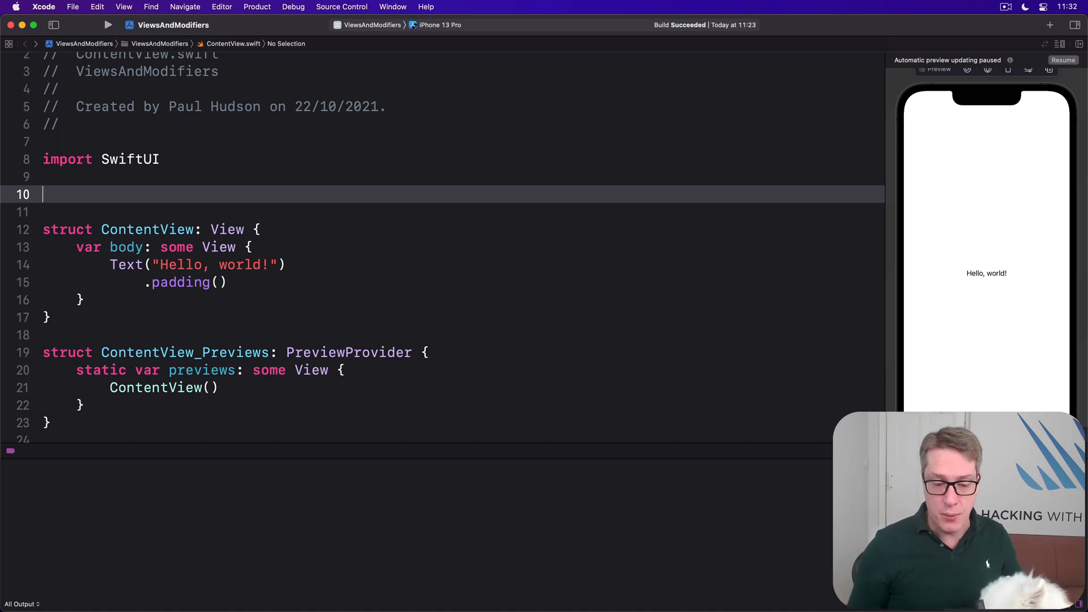
# Step: Declare struct Title: ViewModifier with a body(content:) function returning content
pyautogui.write('struc')
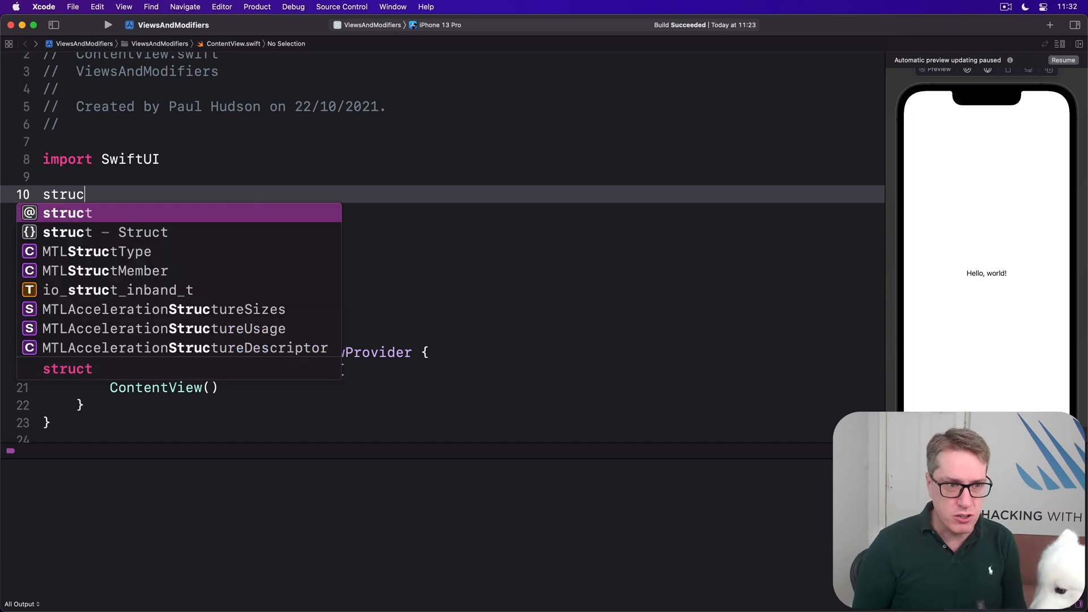
pyautogui.write('Title: ViewModifier {')
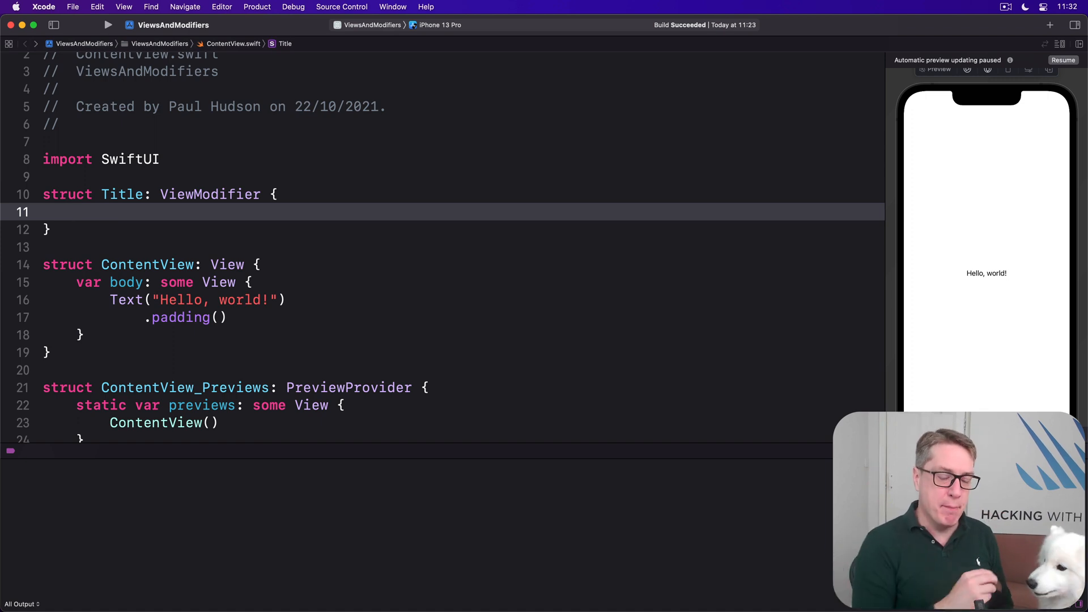
pyautogui.write('fun')
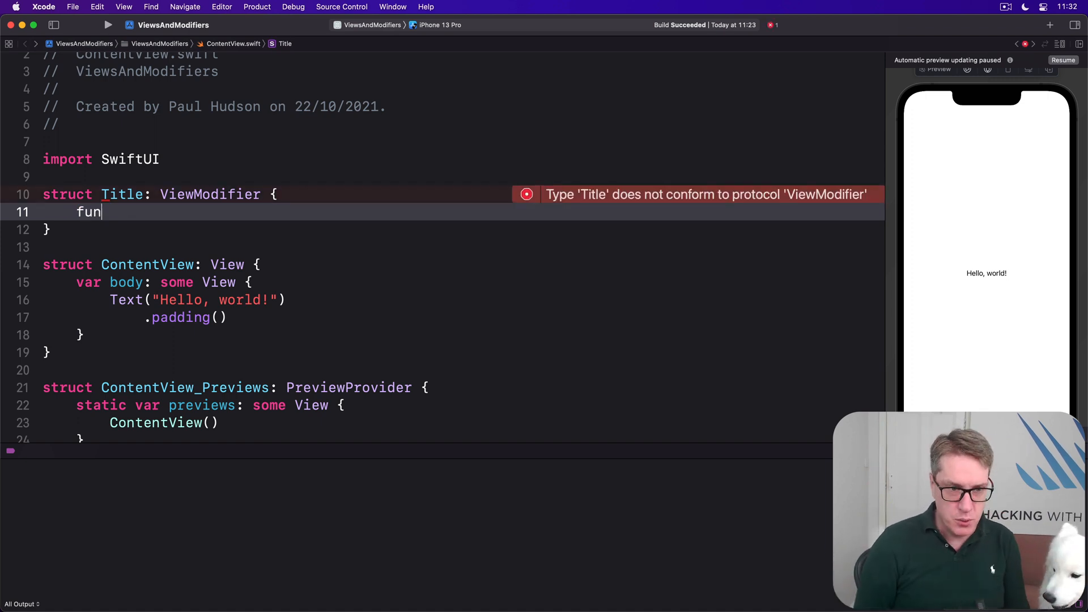
pyautogui.write('bo')
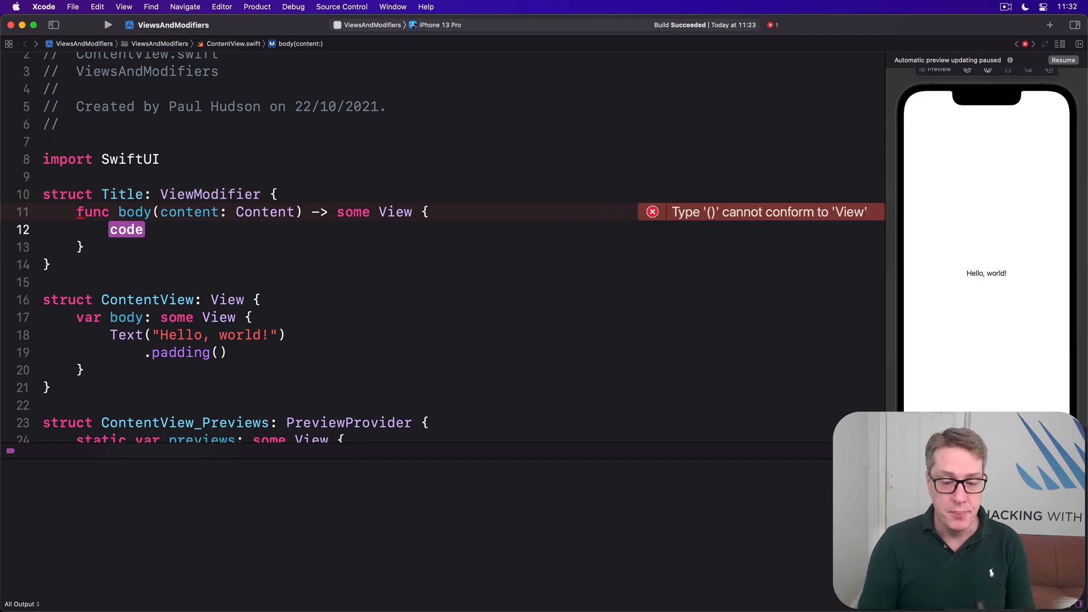
pyautogui.write('c')
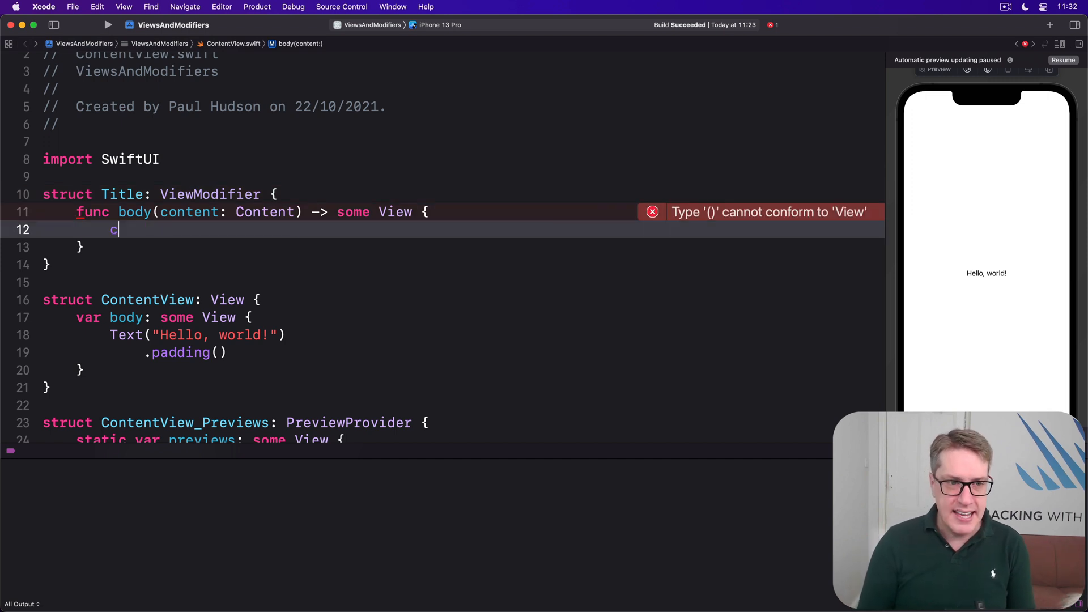
pyautogui.write('ontent')
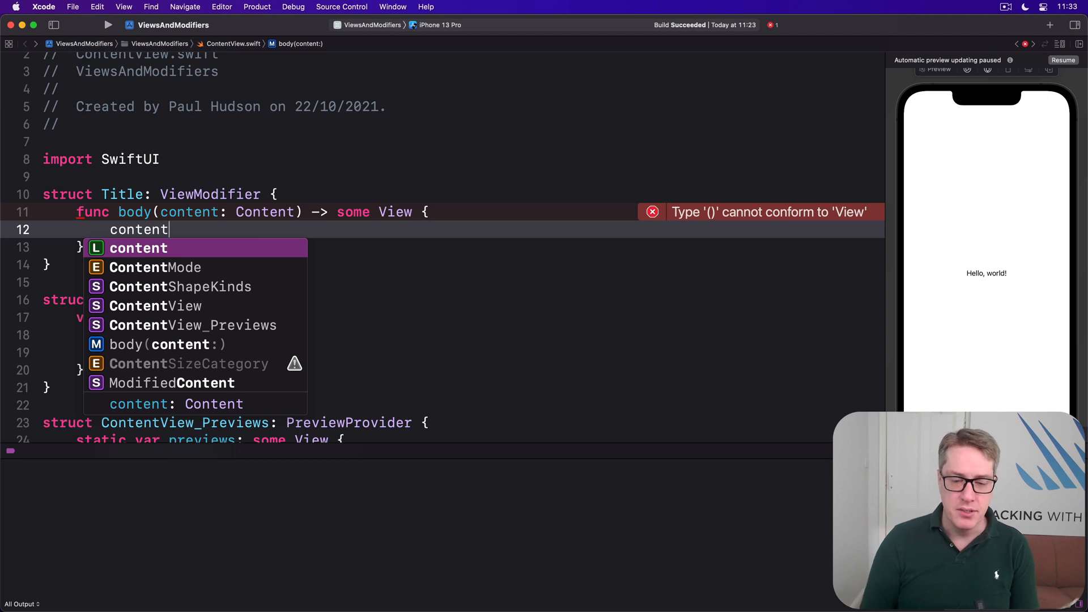
# Step: Style content with largeTitle font, white text, padding, blue background, radius-10 rounded corners
pyautogui.write('.')
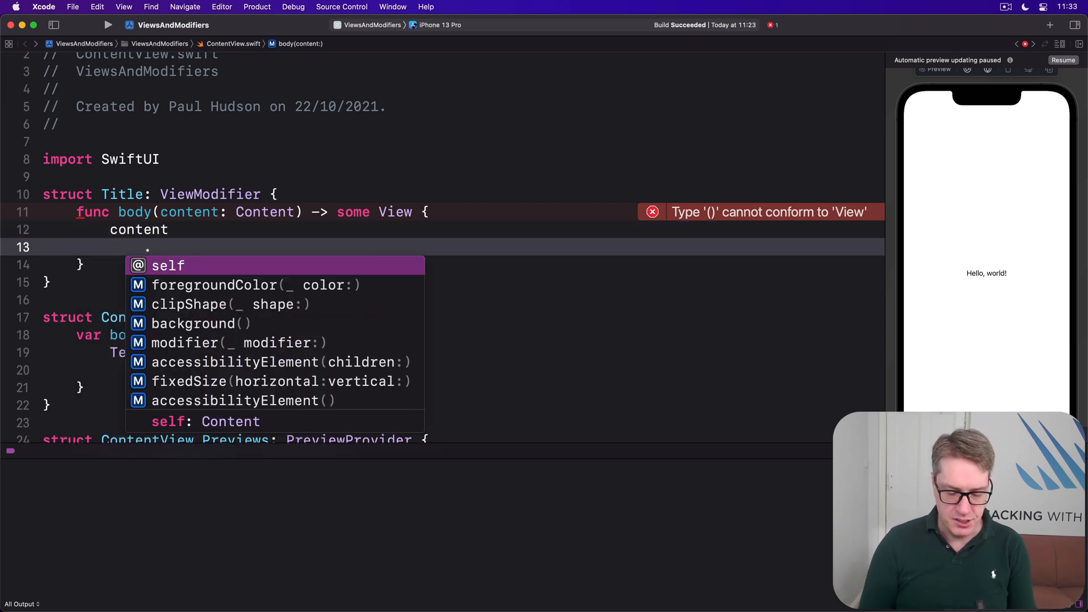
pyautogui.write('.font(.largeTitle')
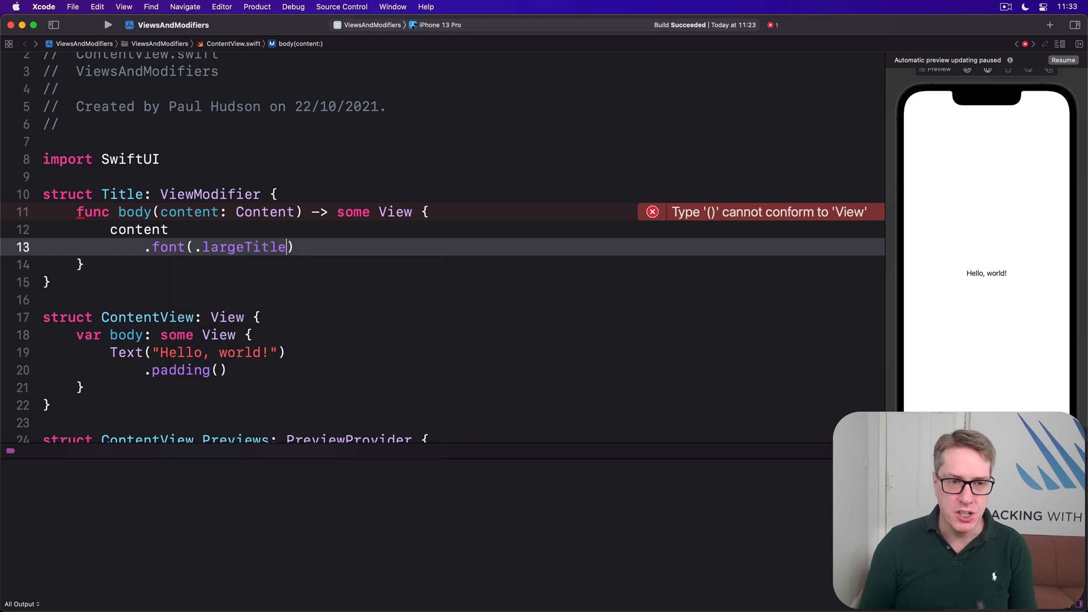
pyautogui.write('.foregroundColor(.white')
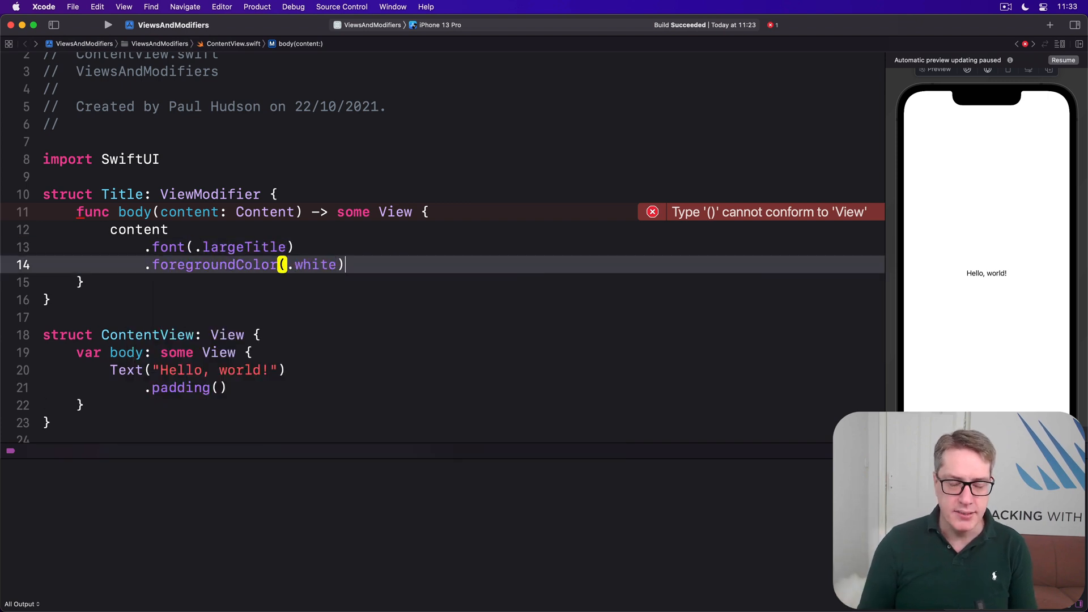
pyautogui.write('.padding()')
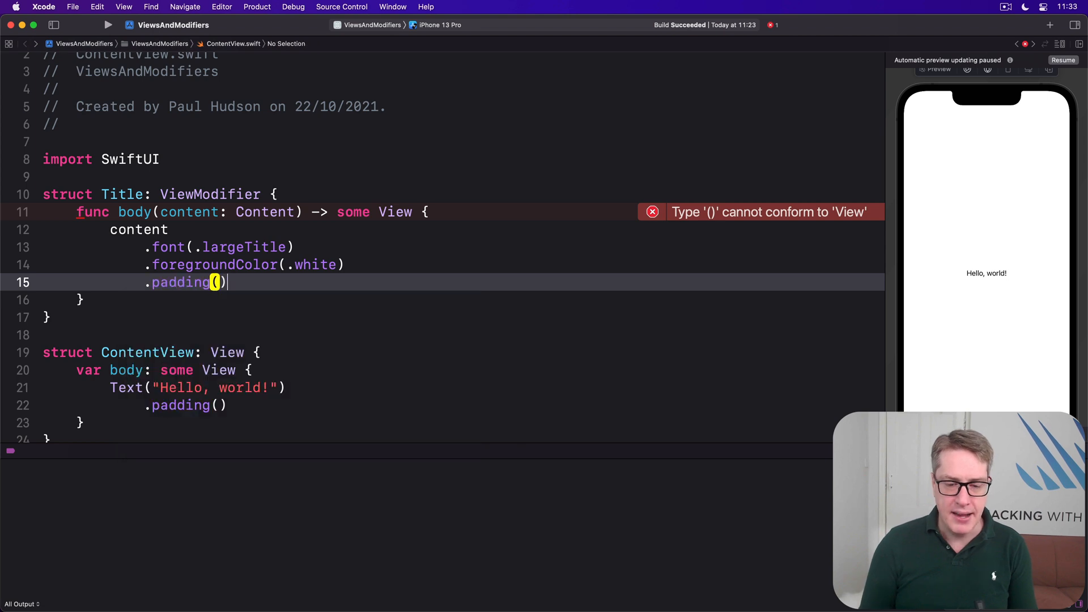
pyautogui.write('.background(.blue')
pyautogui.write('.clipShape(')
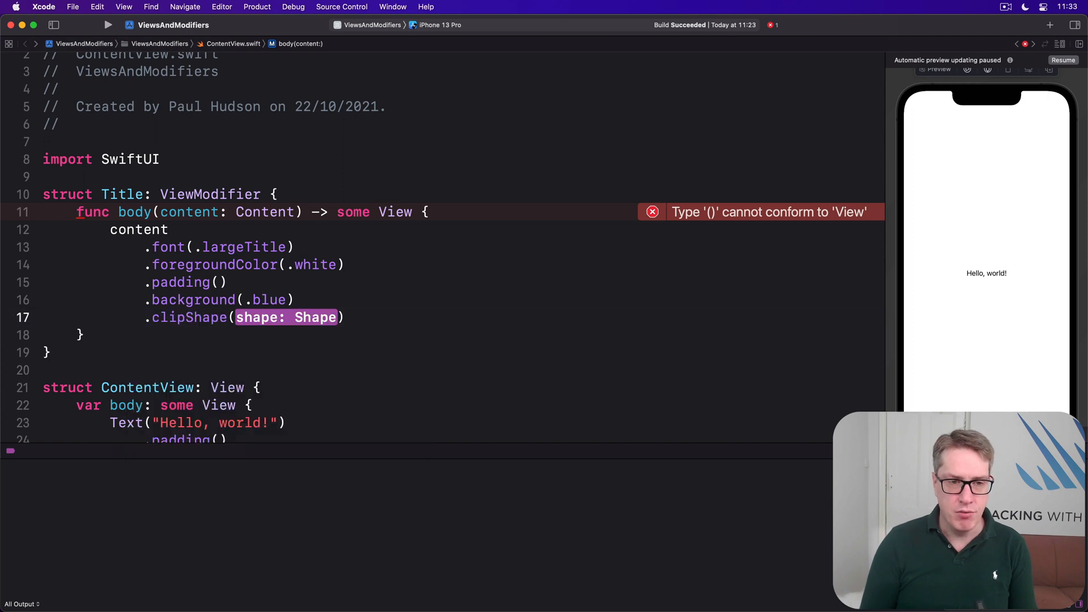
pyautogui.write('RoundedRectangle(r')
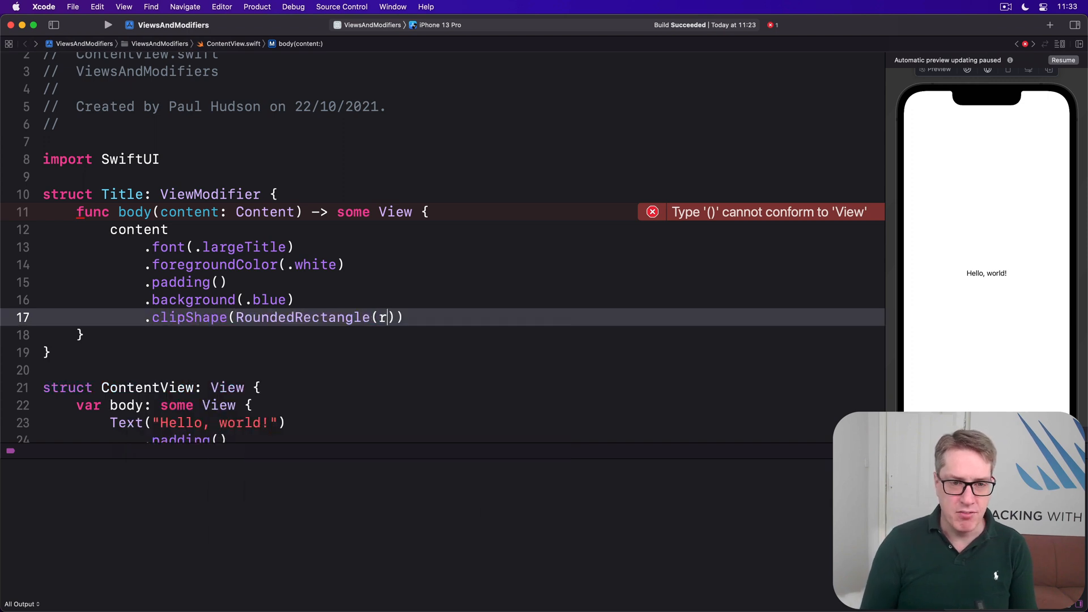
pyautogui.write('ornerRadius: 10')
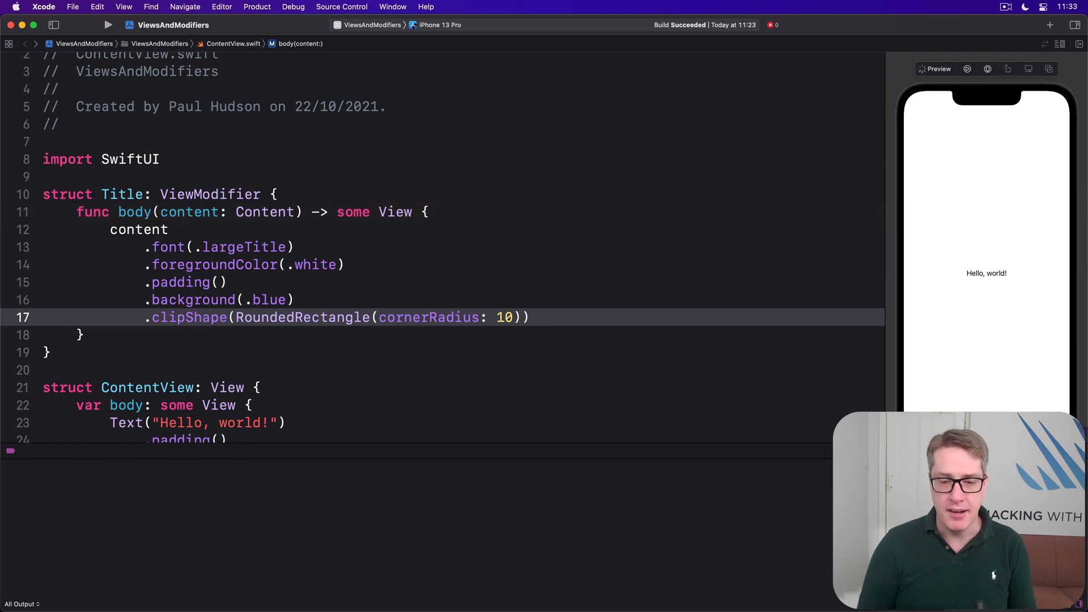
# Step: Replace the Hello, world! text's .padding() with .modifier(Title())
pyautogui.click(516, 318)
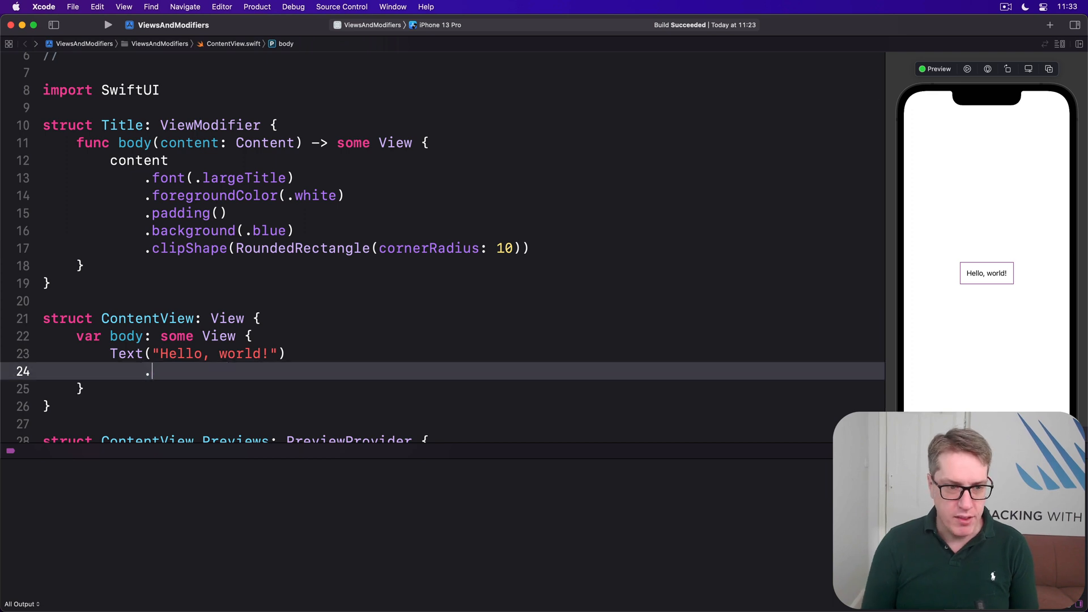
pyautogui.write('modifier(T')
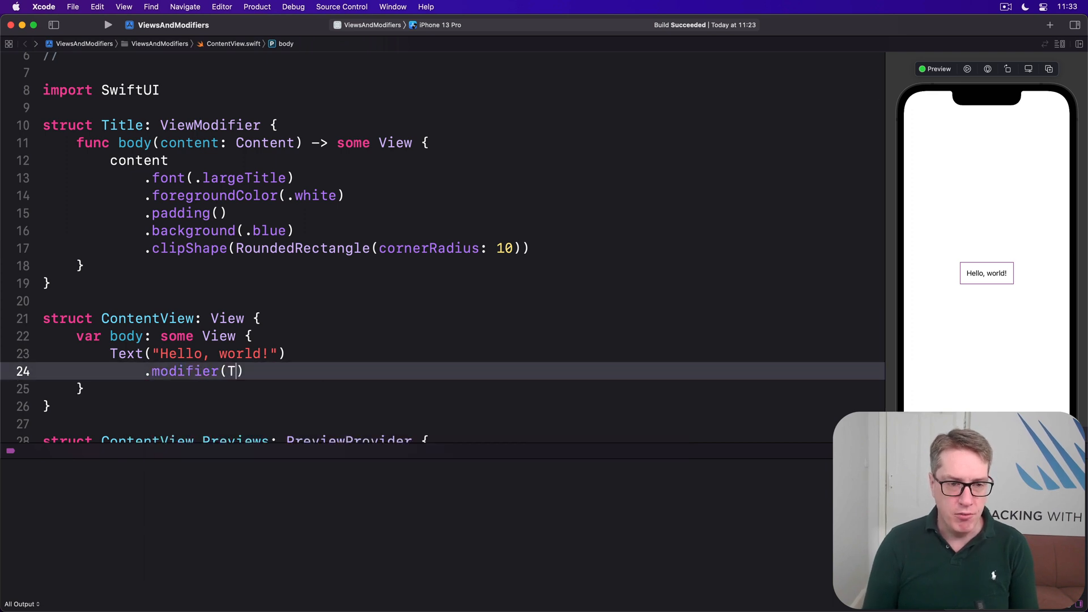
pyautogui.write('itle()')
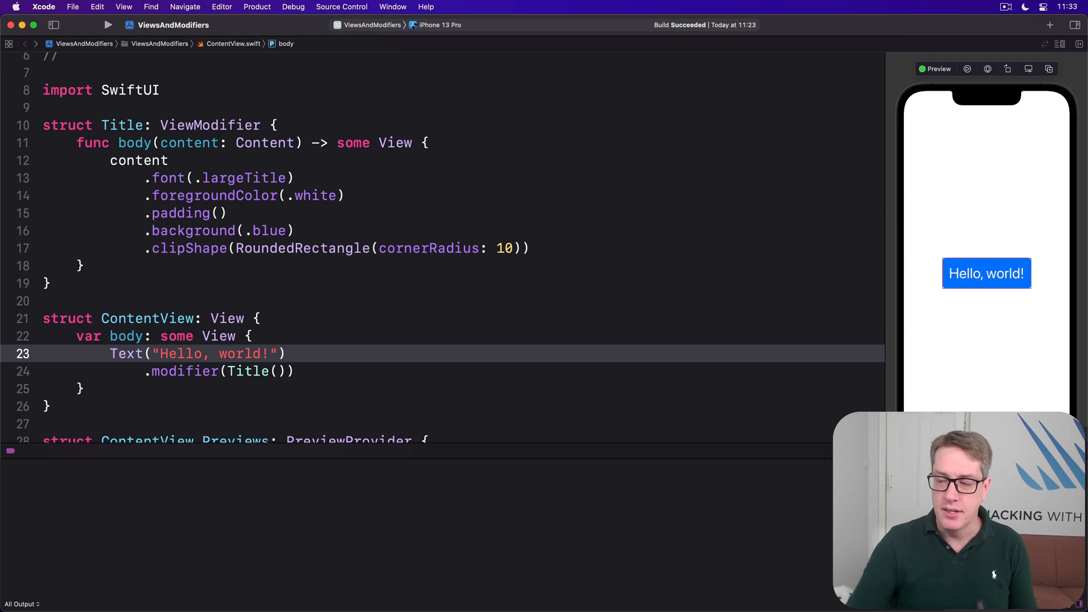
pyautogui.click(111, 353)
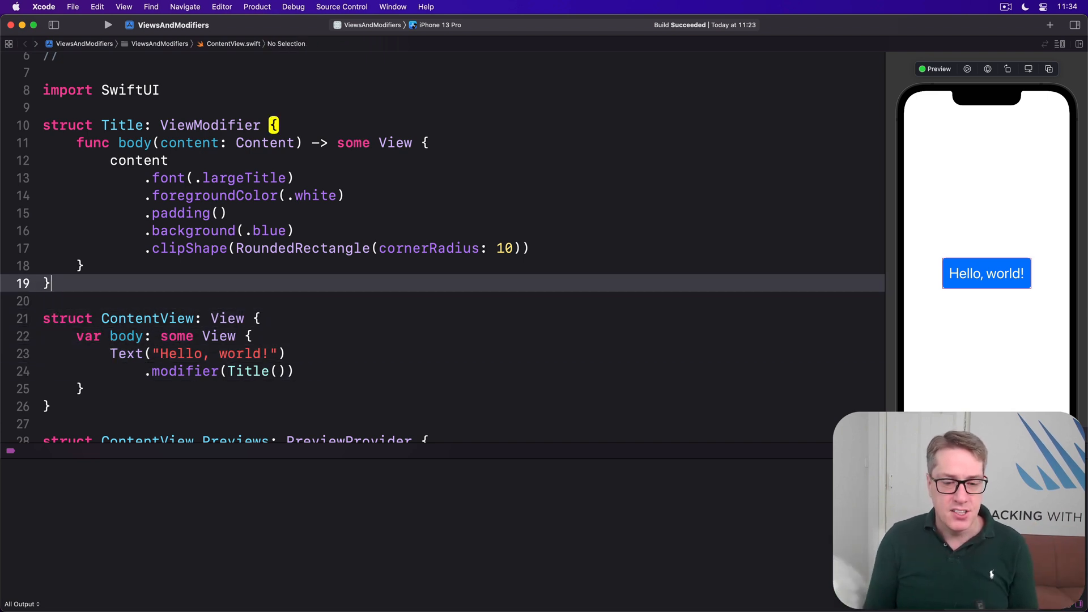
# Step: Add extension View with titleStyle() returning modifier(Title()), and call .titleStyle() on the text
pyautogui.write('e')
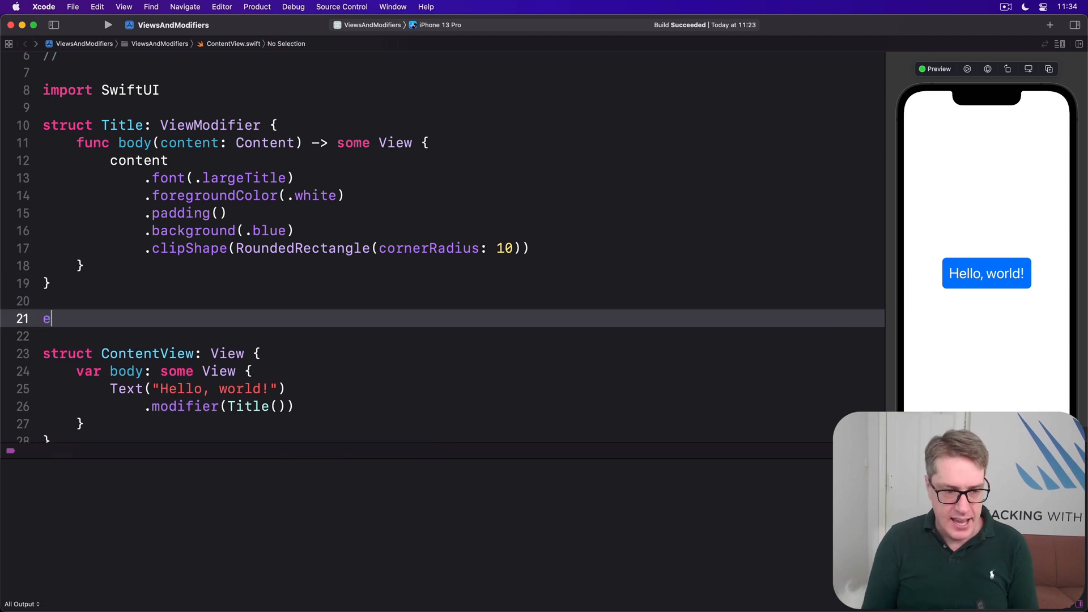
pyautogui.write('xtension View {')
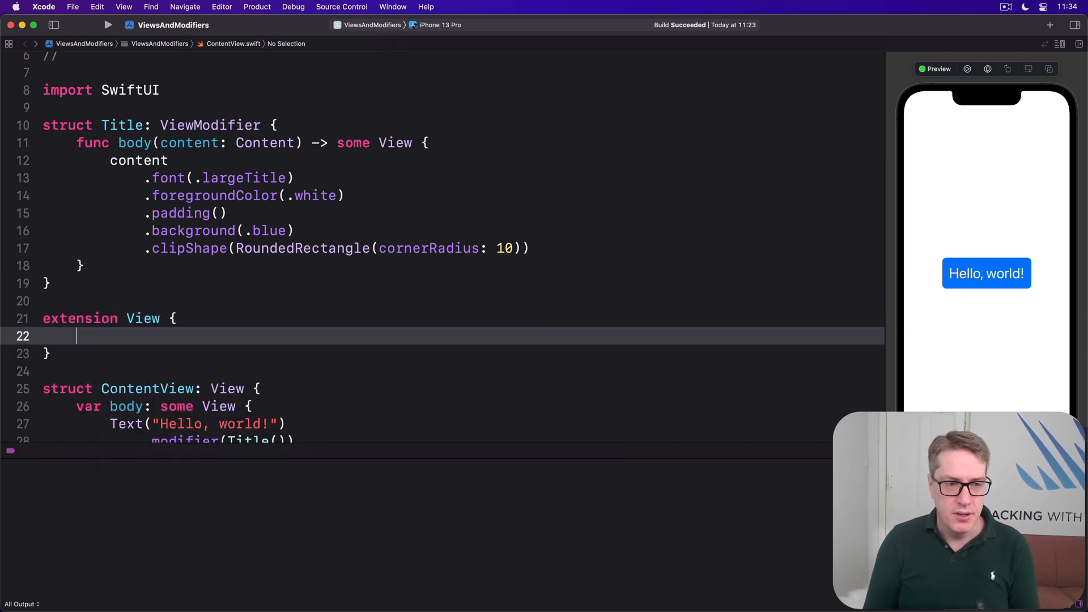
pyautogui.write('func titleStyle() -> some View {')
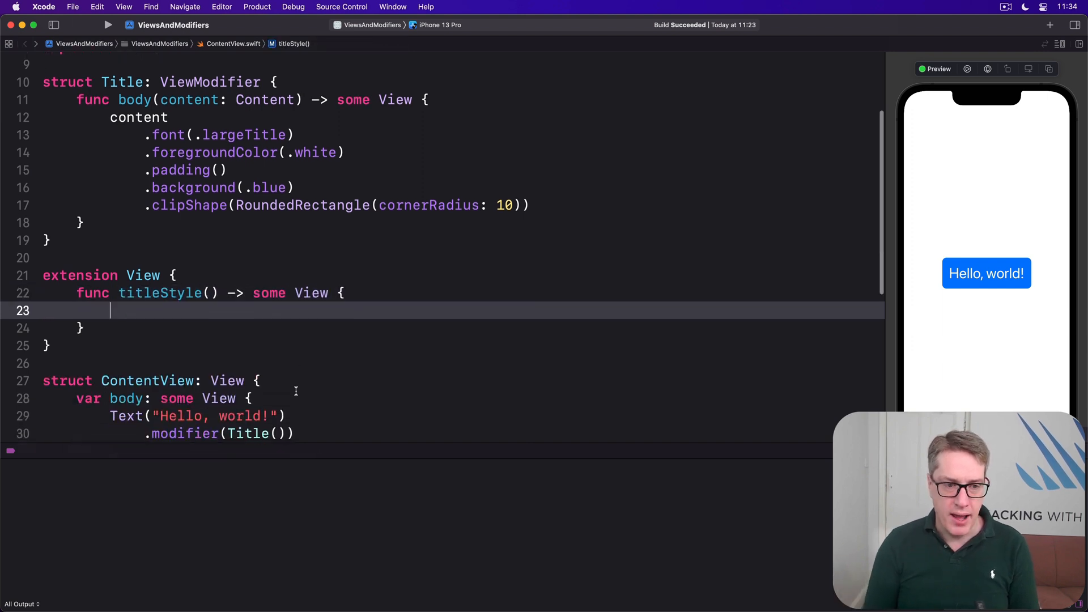
pyautogui.write('modifier(Title(')
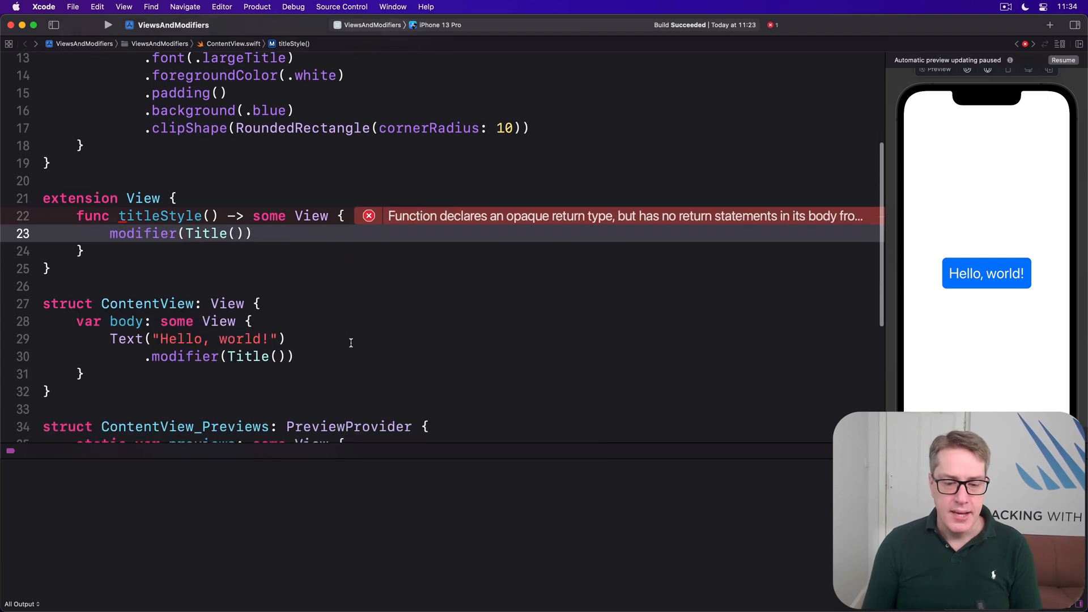
pyautogui.click(340, 356)
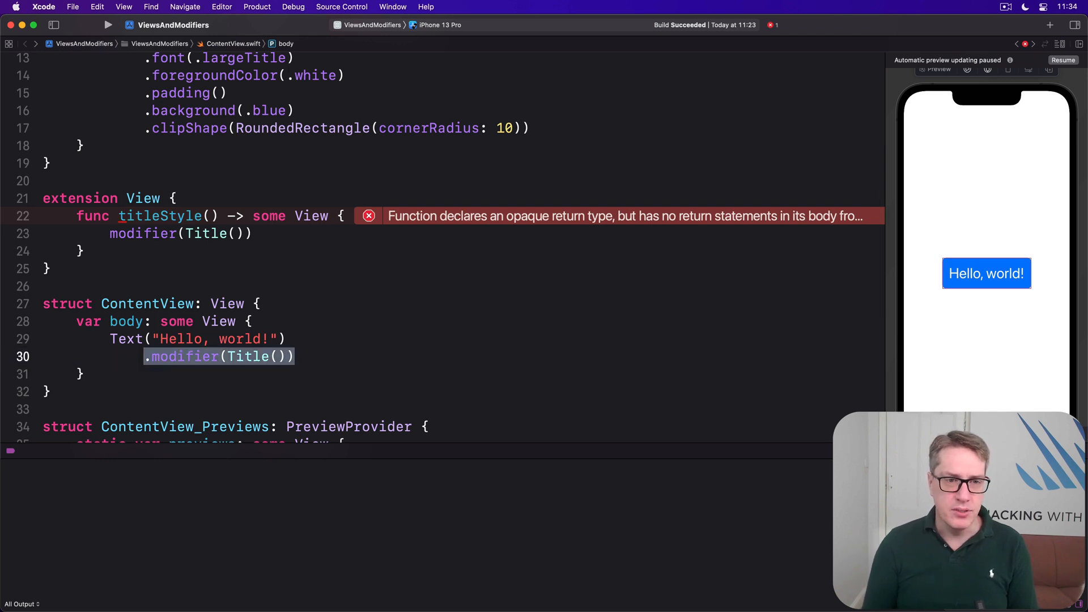
pyautogui.write('.titleStyle(')
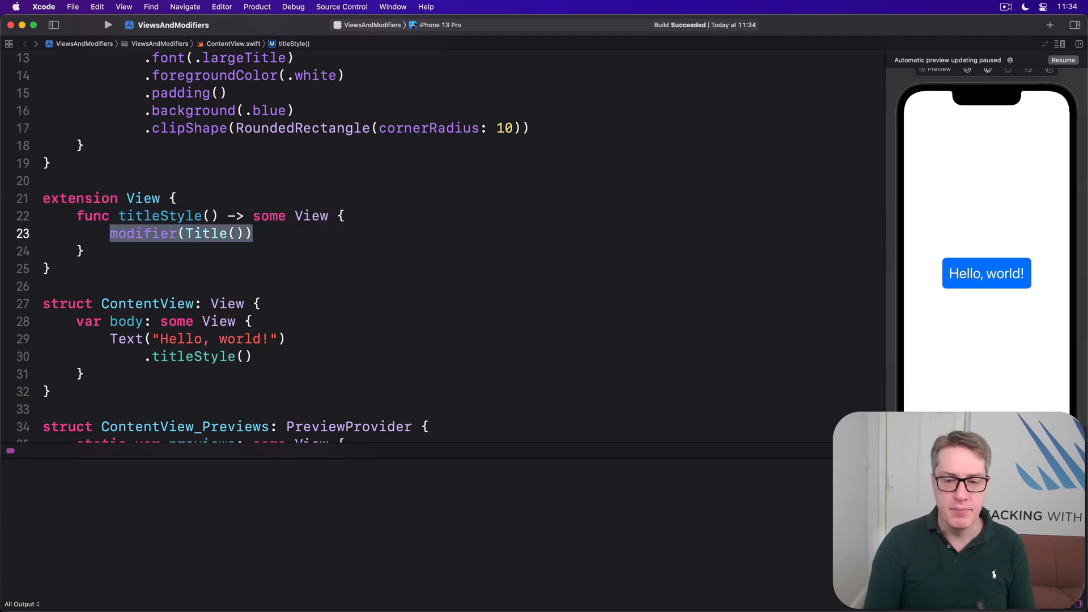
pyautogui.click(1062, 59)
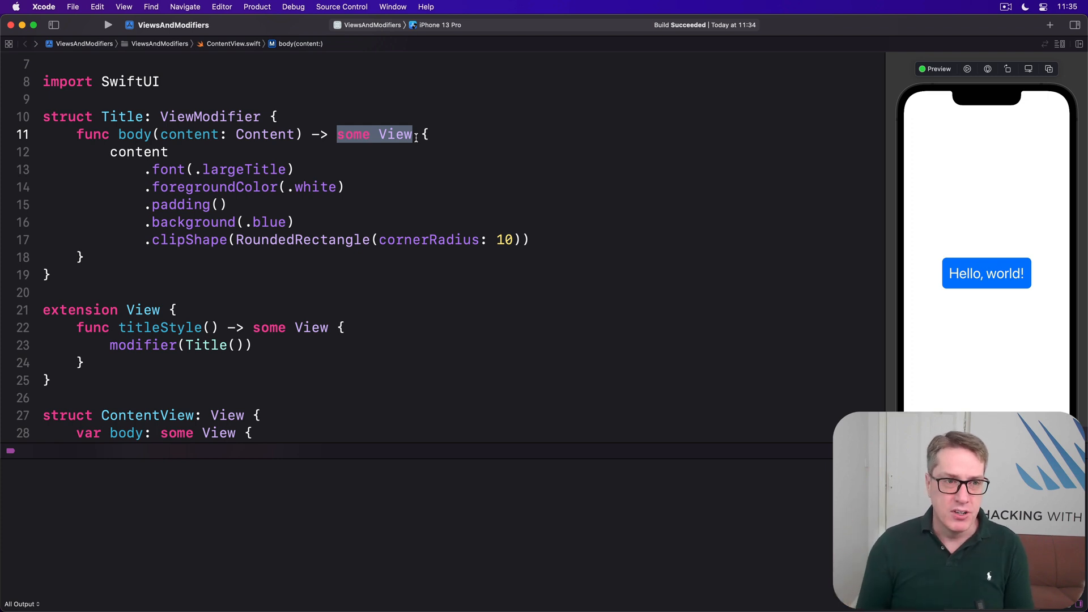
pyautogui.write('struct Watermark: ViewModifier {')
pyautogui.write('var tex')
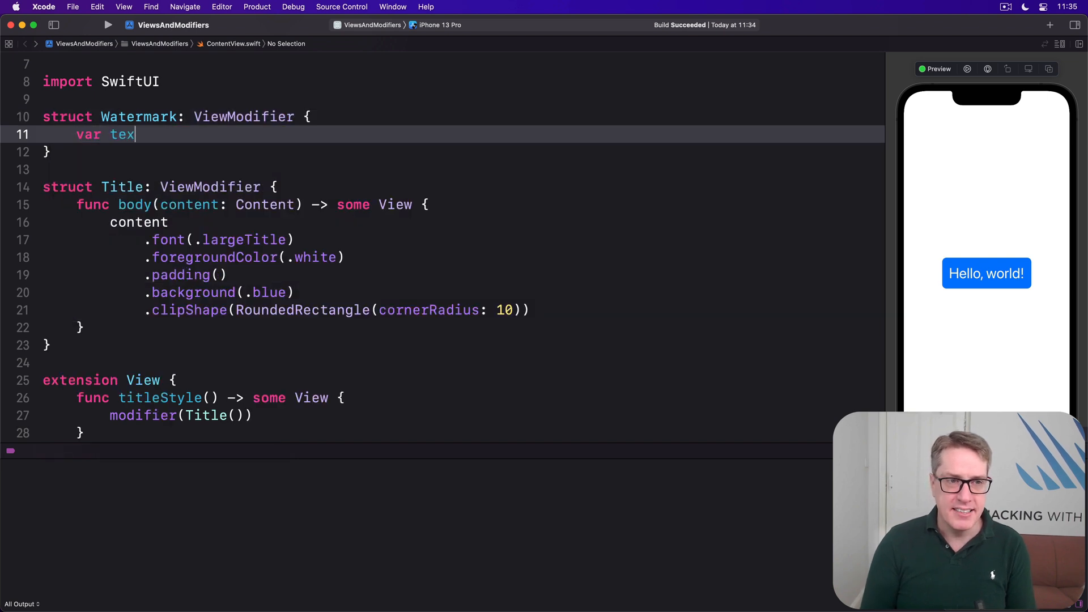
# Step: Give Watermark a text: String and a bottom-trailing ZStack with caption white padded Text on a background
pyautogui.write('t: String')
pyautogui.write('func body(content: Content) -> some View {')
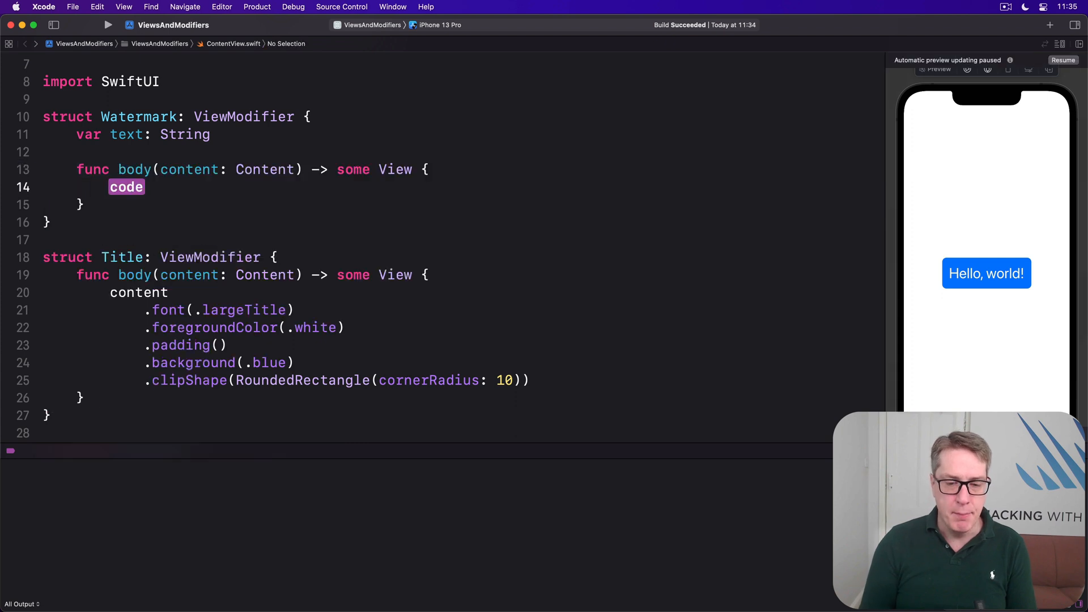
pyautogui.write('ZStack(alignment:')
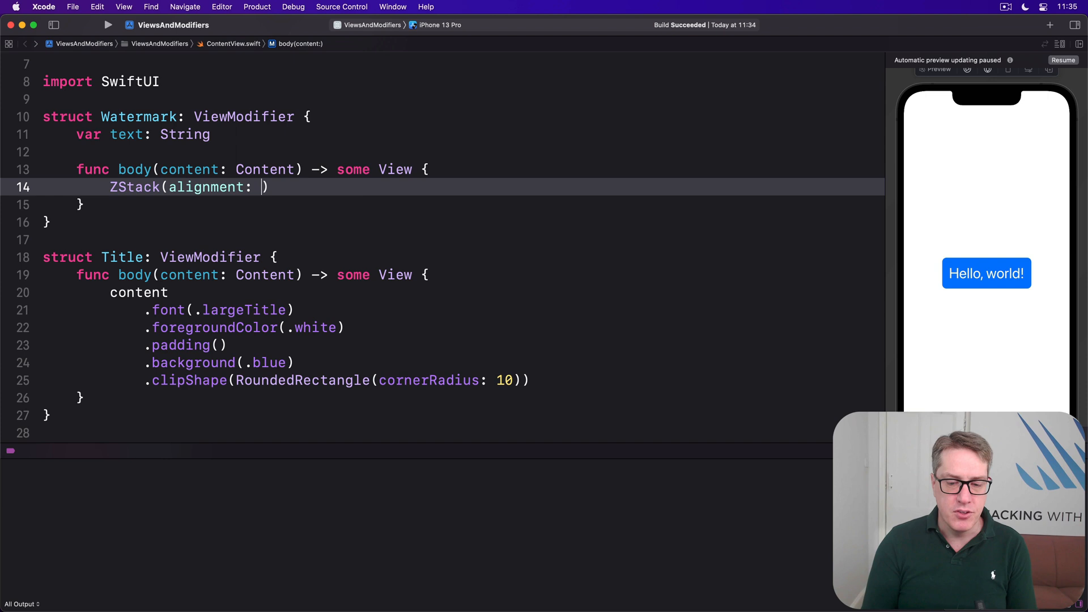
pyautogui.write('.bottomTrailing')
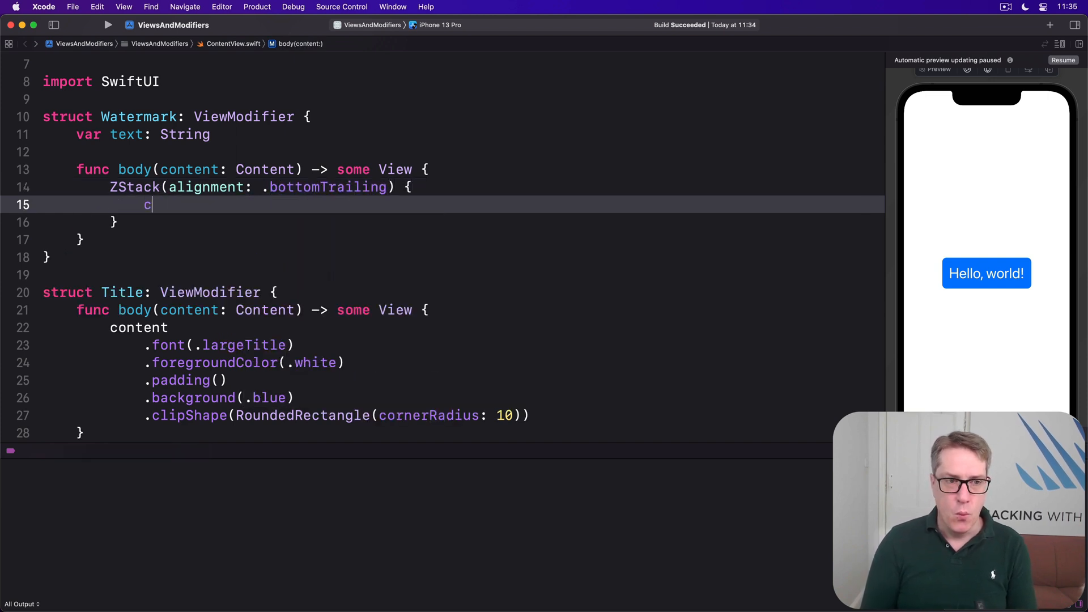
pyautogui.write('content')
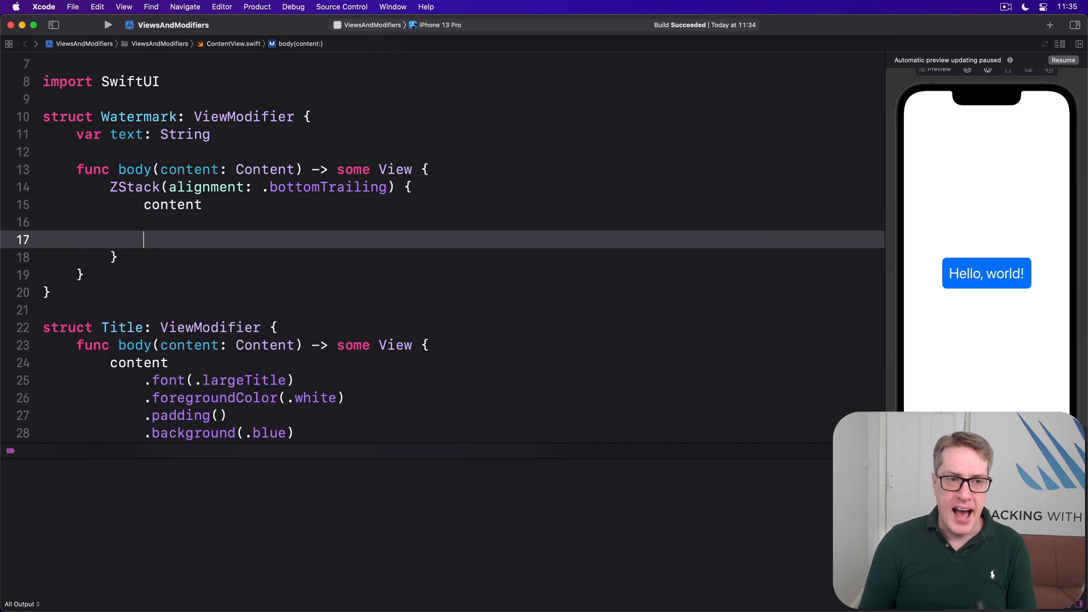
pyautogui.write('Text(text')
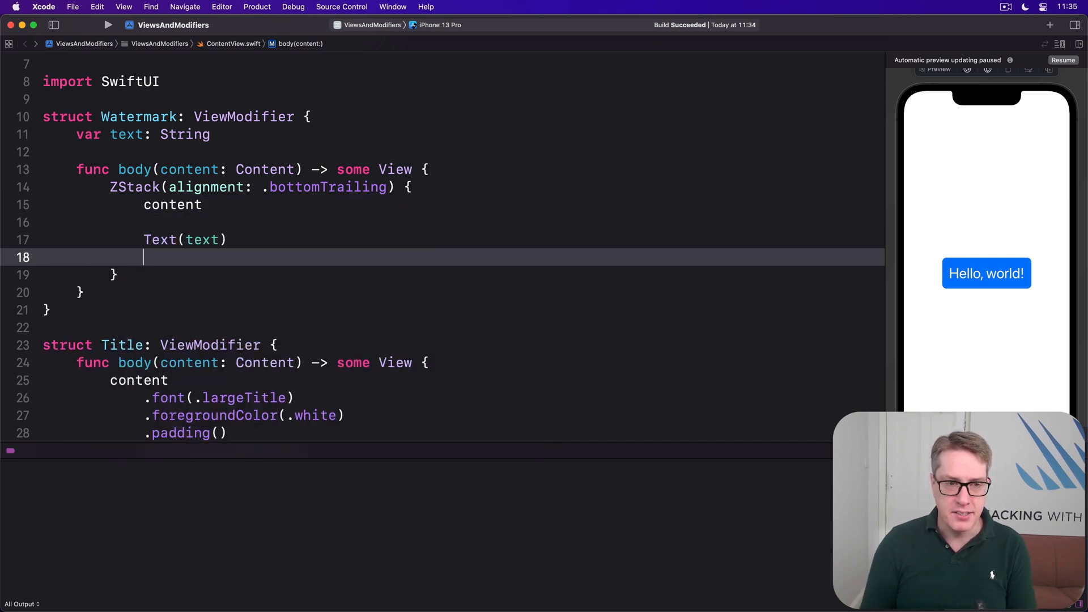
pyautogui.write('.font(.caption')
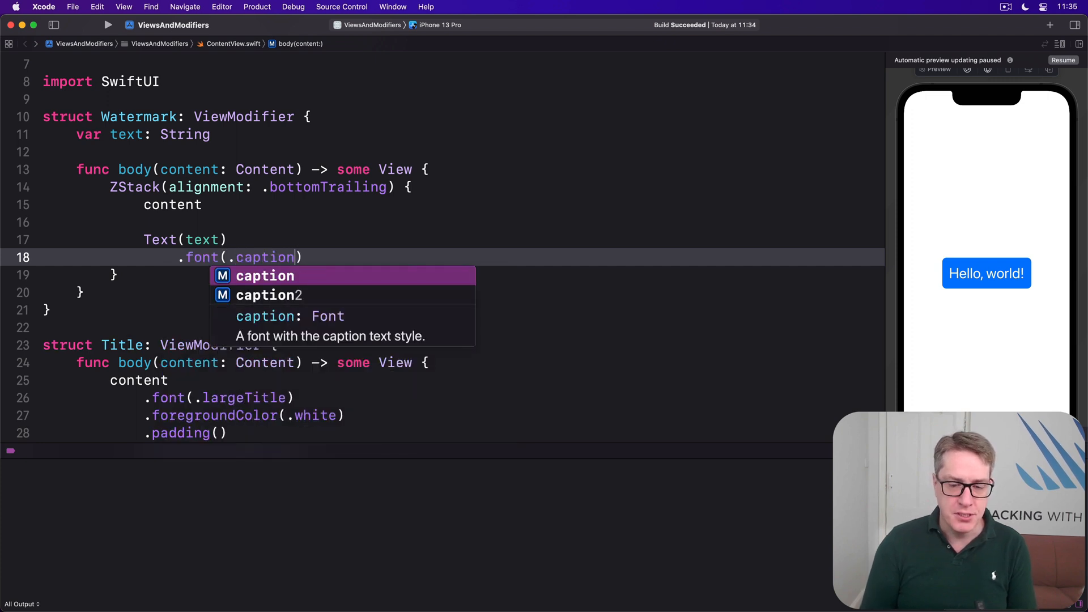
pyautogui.write('.foregroundColor(/white')
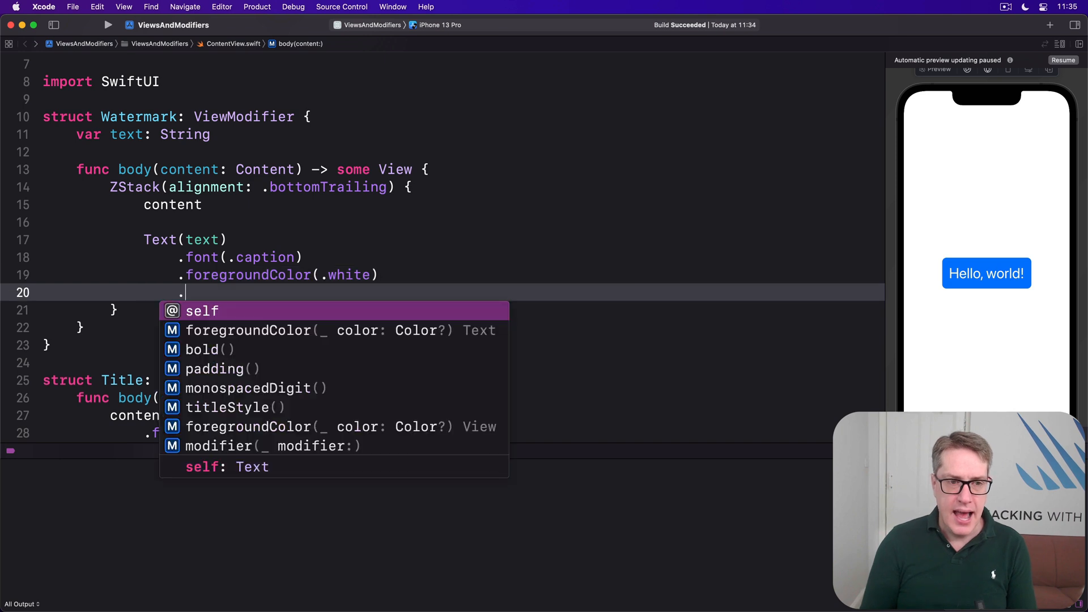
pyautogui.write('.padding(5)')
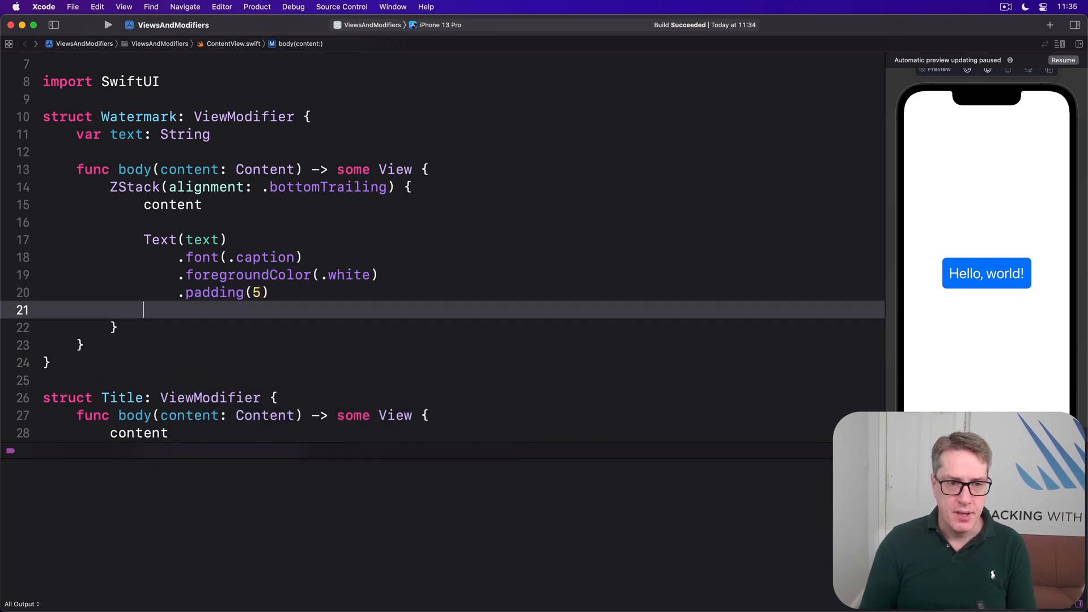
pyautogui.write('.background(.')
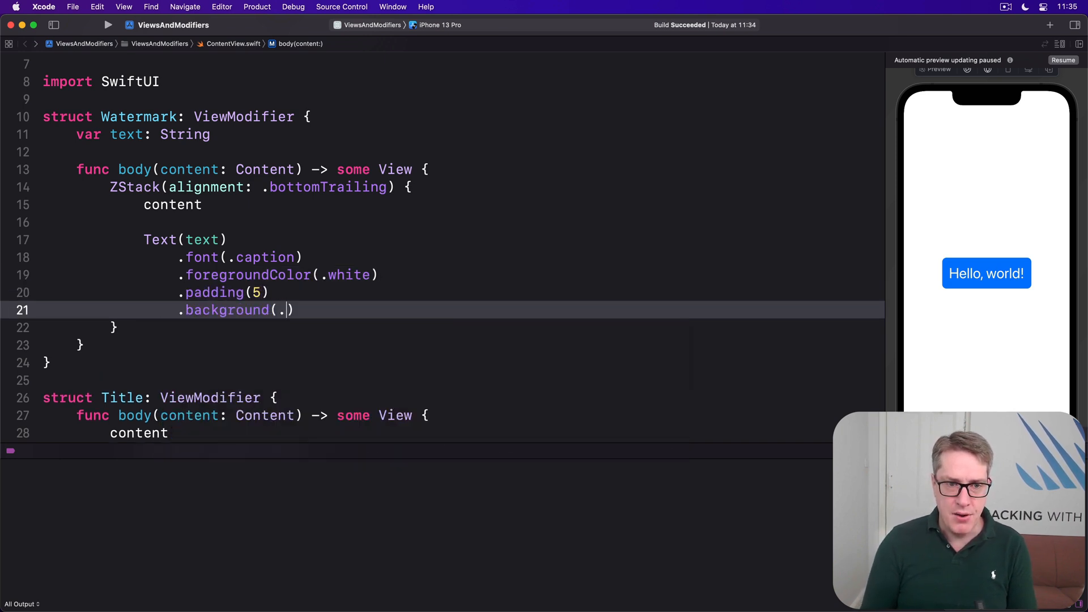
# Step: Finish the black background and add watermarked(with text: String) returning modifier(Watermark(text: text))
pyautogui.write('black')
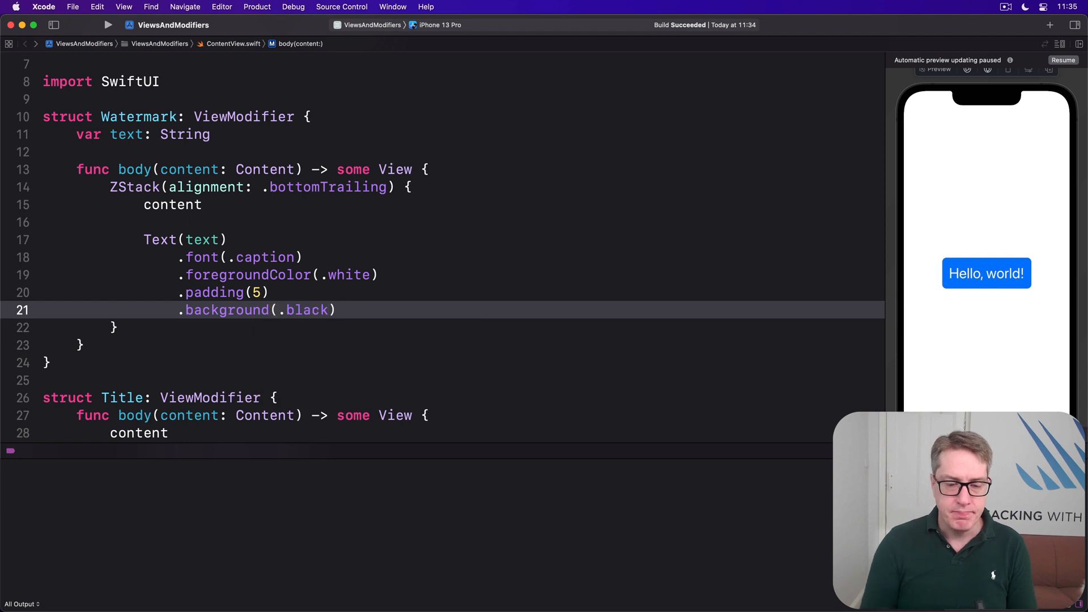
pyautogui.scroll(-3)
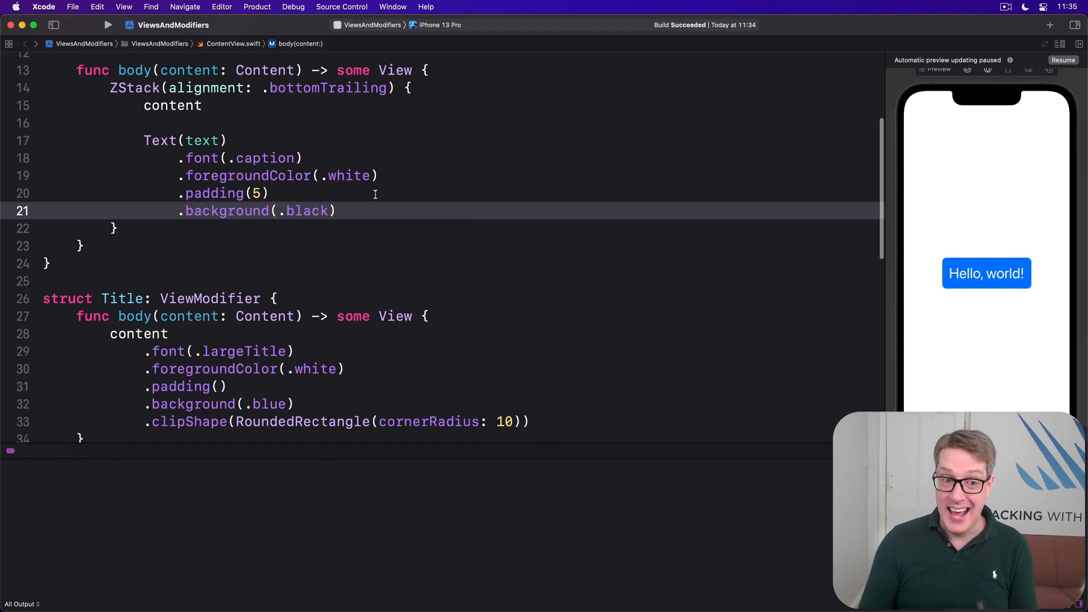
pyautogui.scroll(-3)
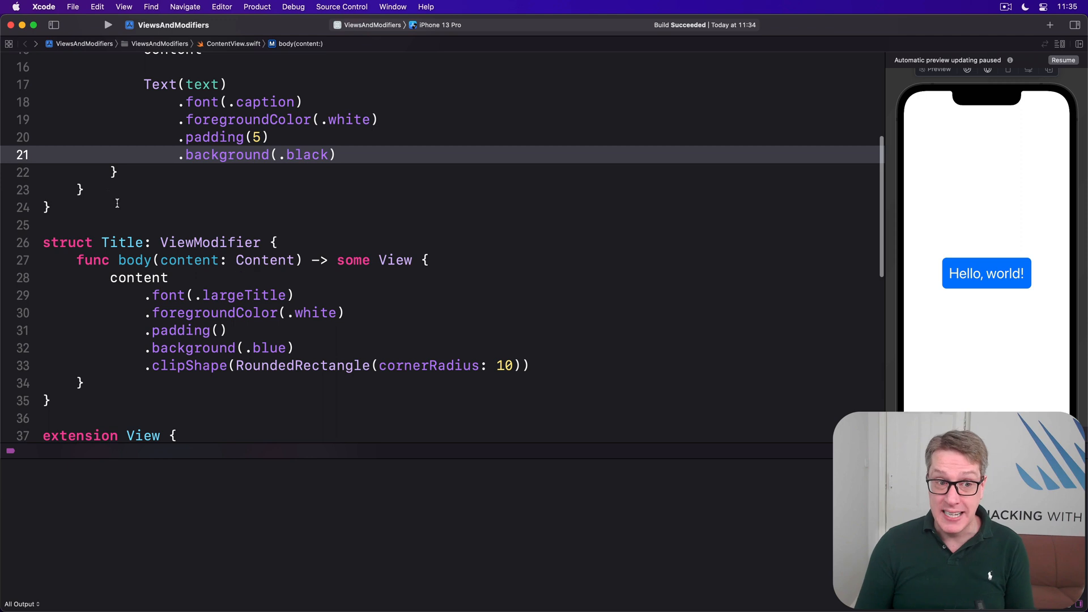
pyautogui.write('extension View {')
pyautogui.write('func w')
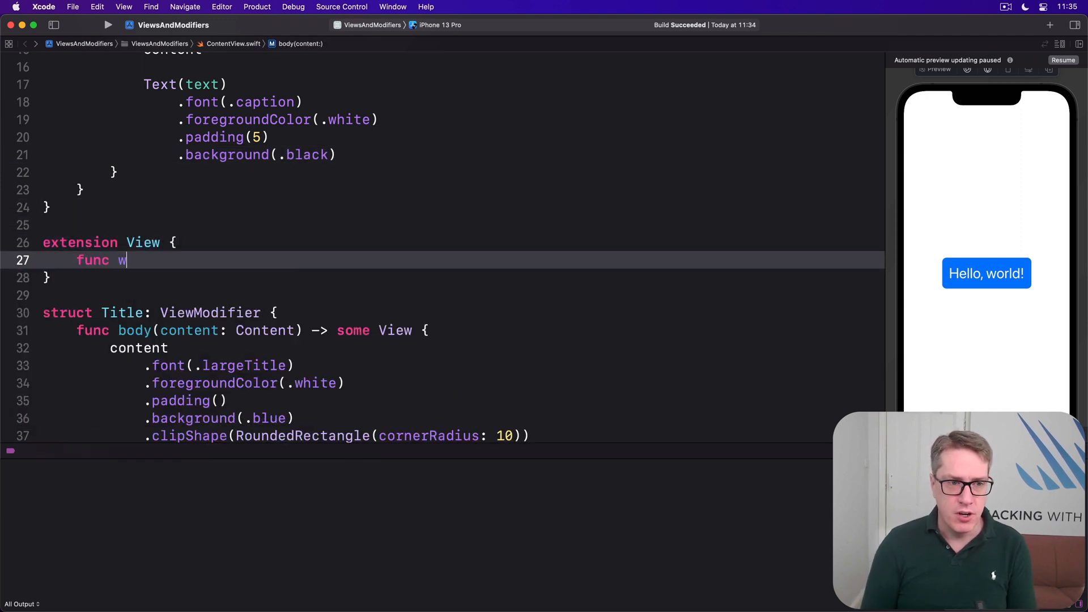
pyautogui.write('atermarked(w')
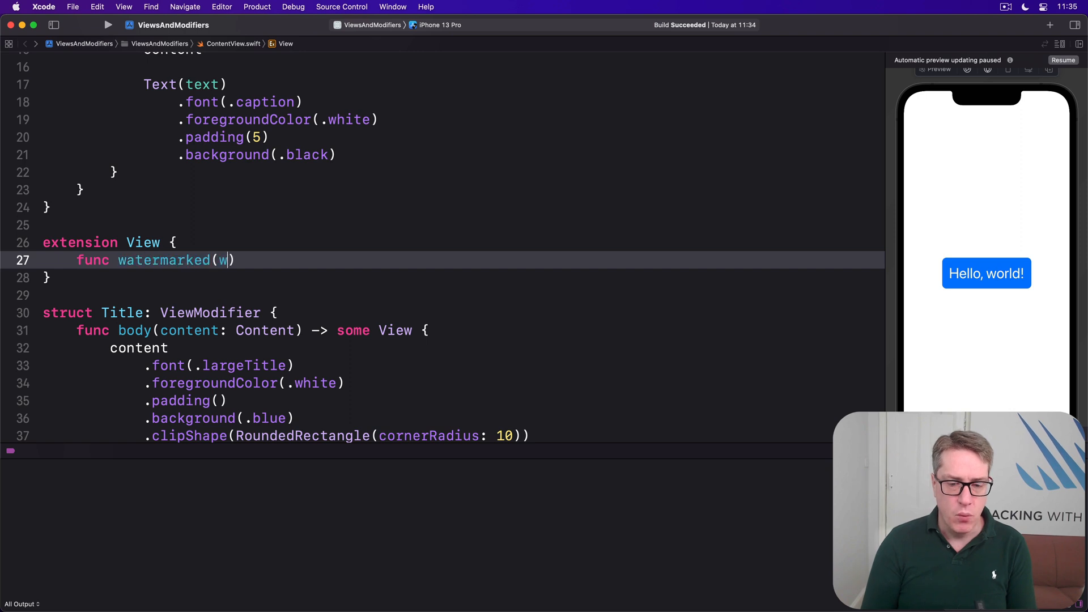
pyautogui.write('ith text: String')
pyautogui.write('modifier(Watermark')
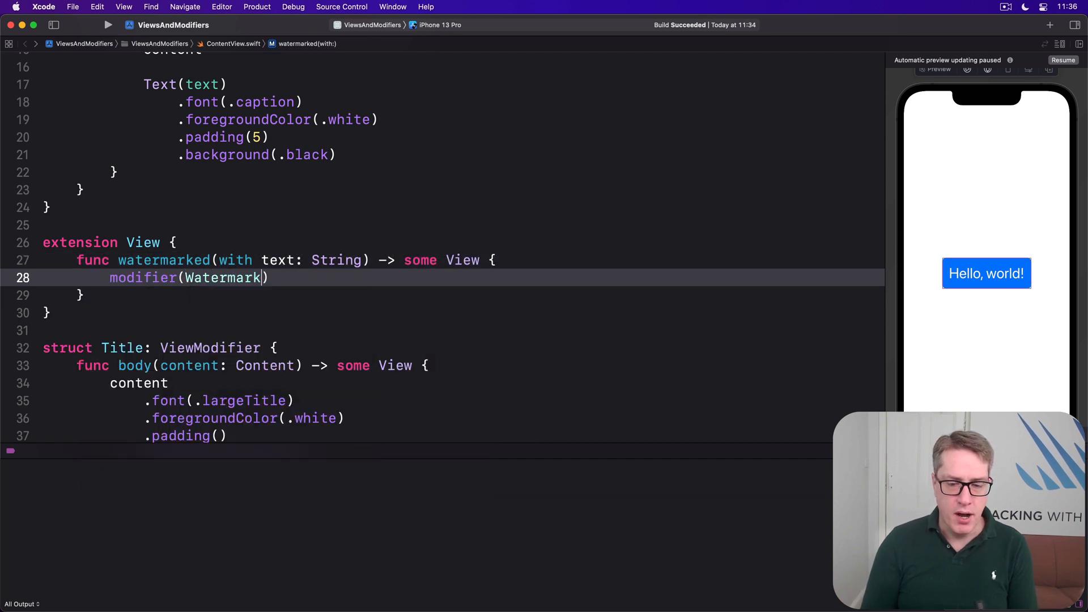
pyautogui.write('(text: text)')
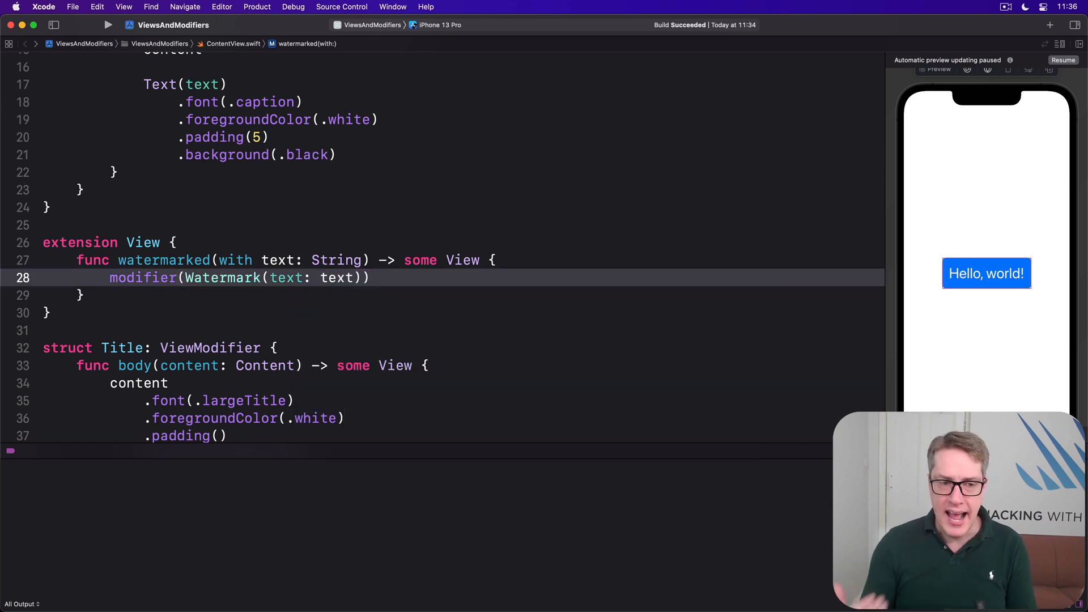
# Step: Set ContentView's body to Color.blue framed 300x200, watermarked with "Hacking with Swift"
pyautogui.scroll(-3)
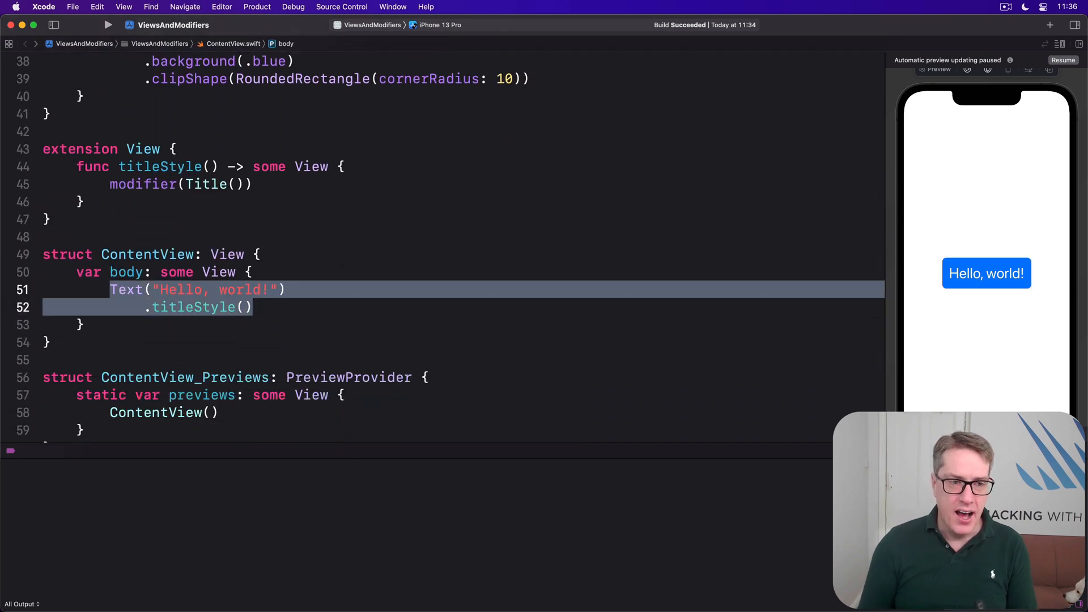
pyautogui.write('Color.blue')
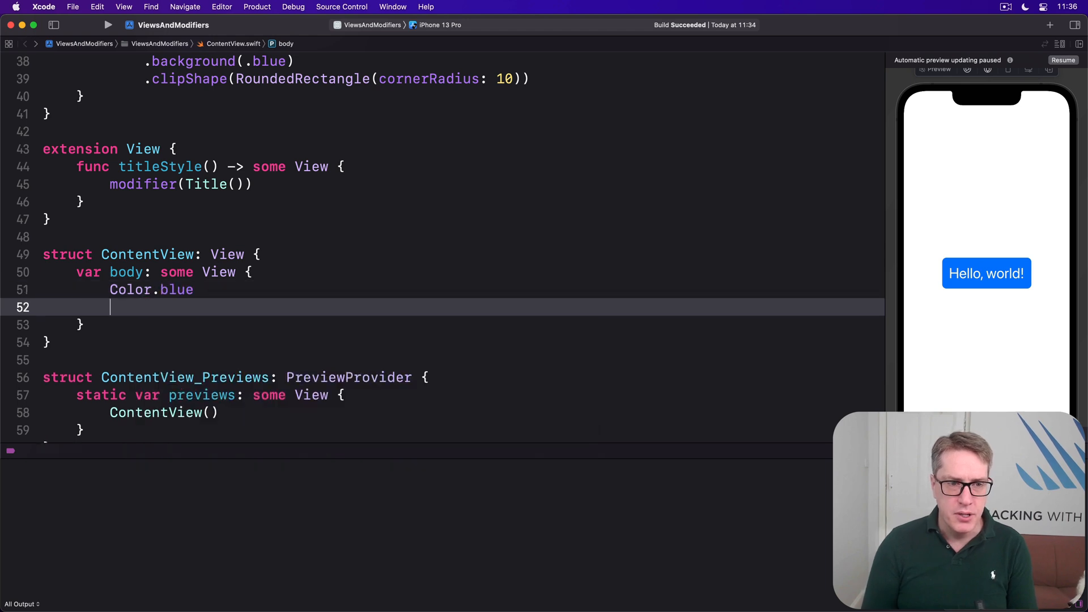
pyautogui.write('.frame(width: 300, height: 200')
pyautogui.write('.watermarked(with: String')
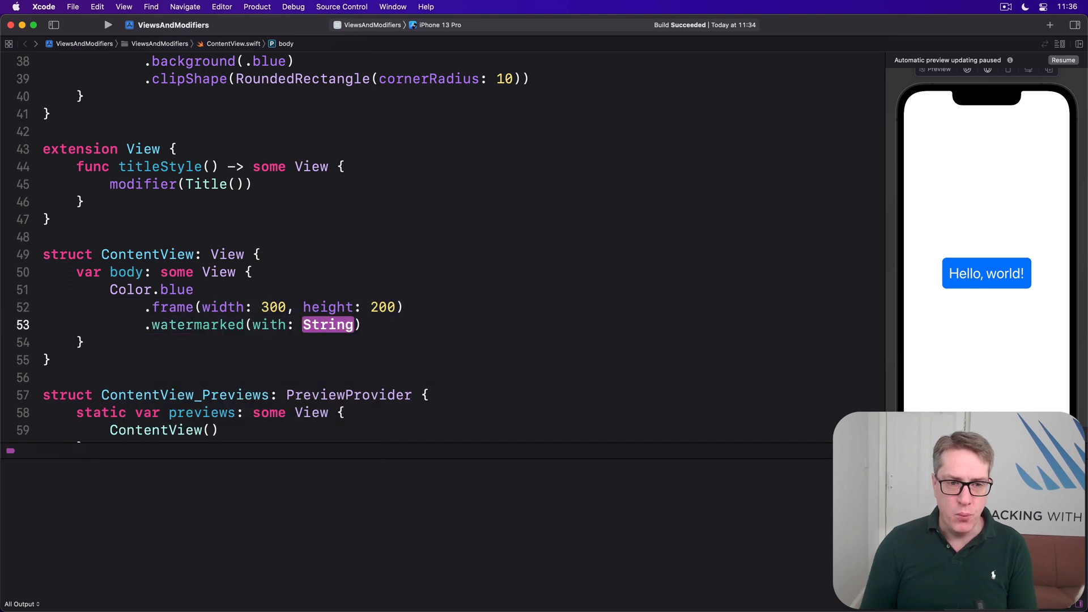
pyautogui.write('"Hacking with "')
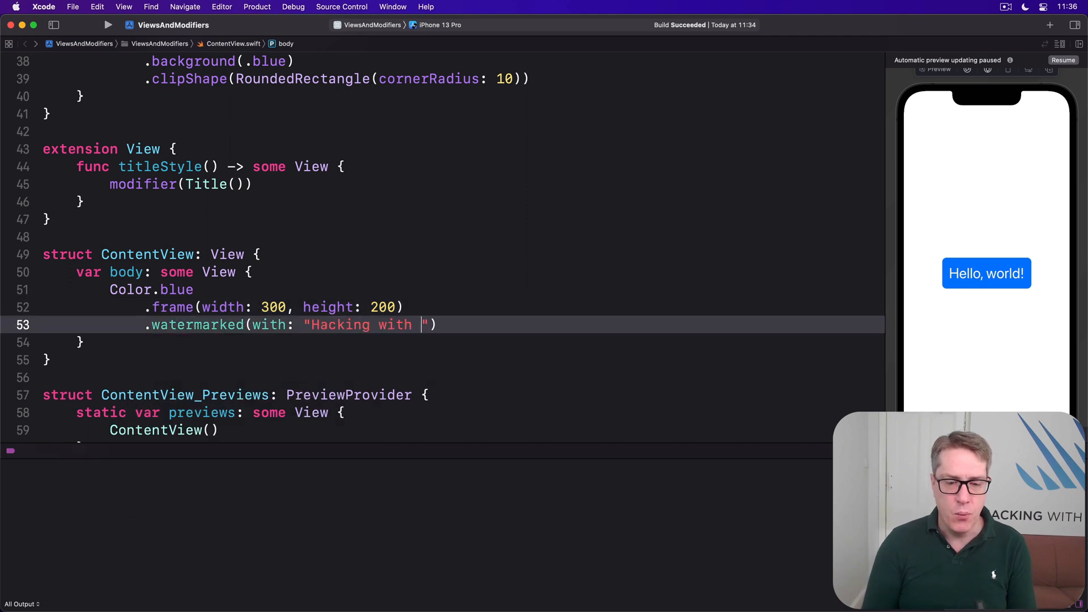
pyautogui.write('Swift')
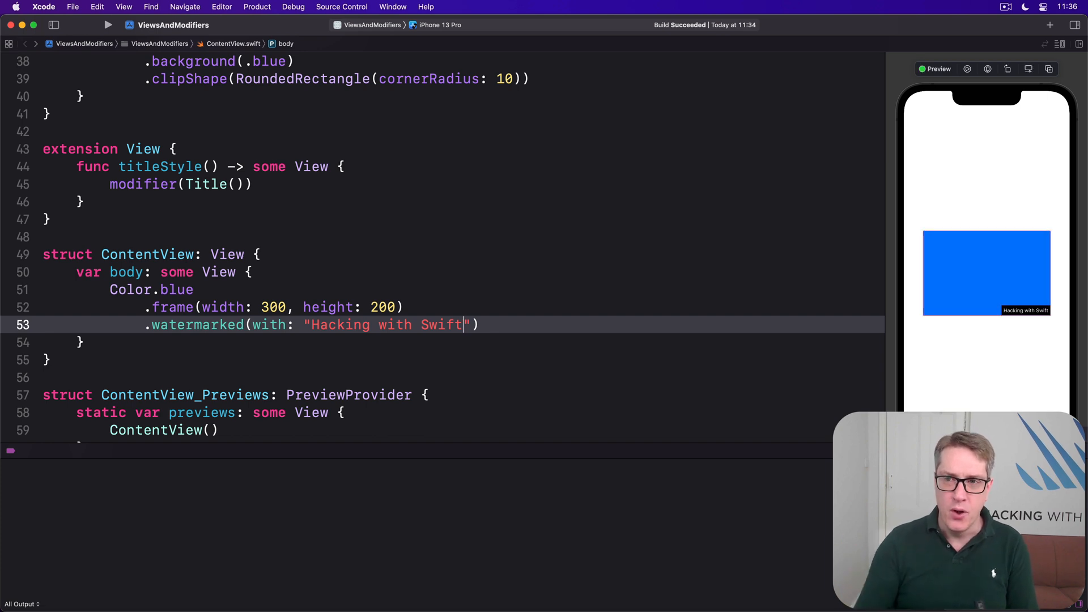
pyautogui.moveTo(998, 293)
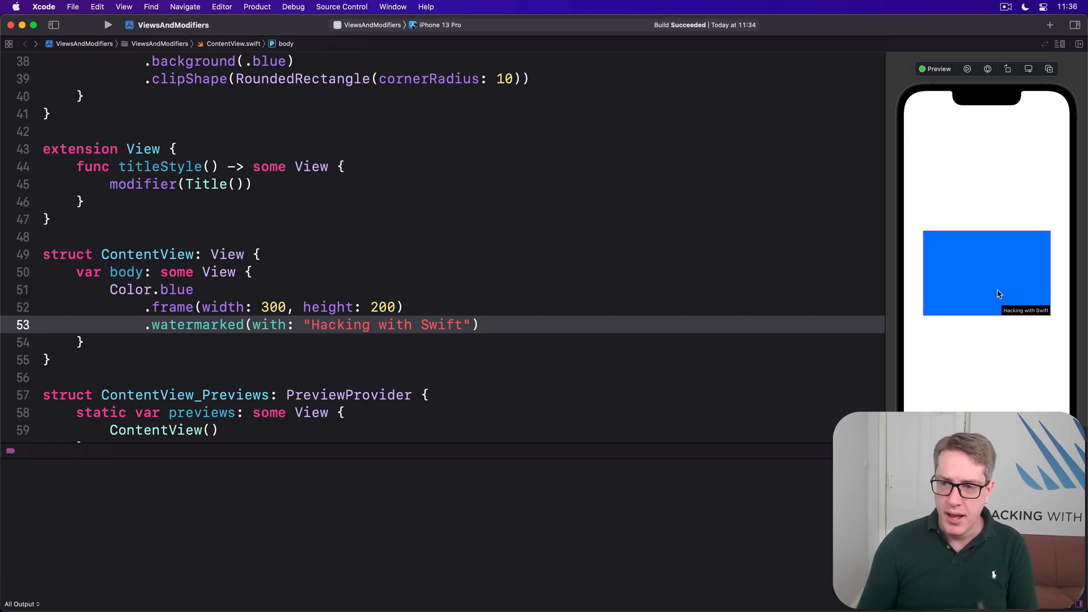
pyautogui.moveTo(867, 304)
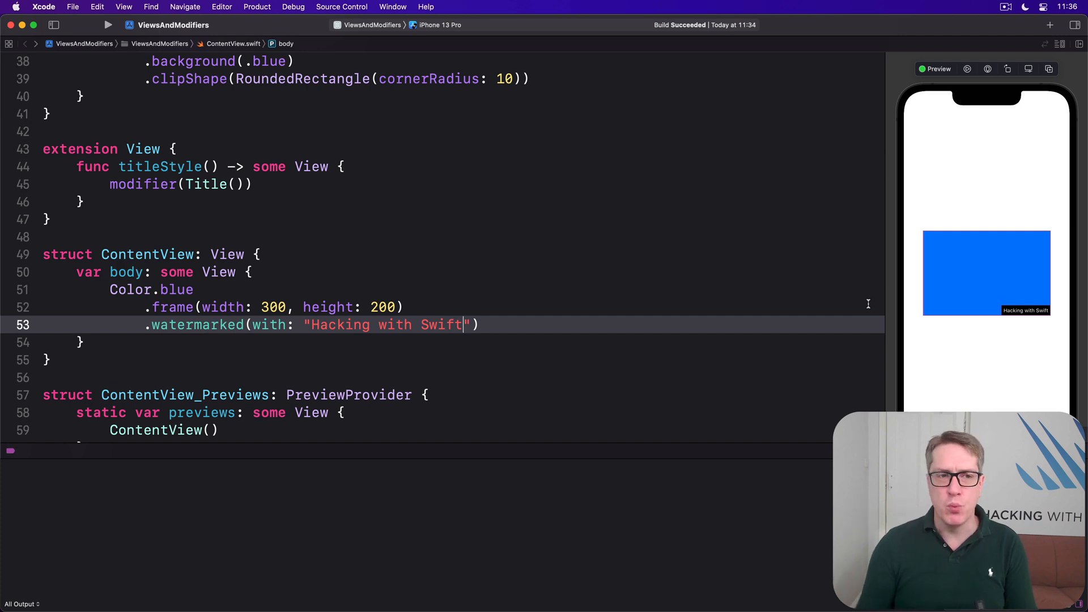
pyautogui.scroll(-3)
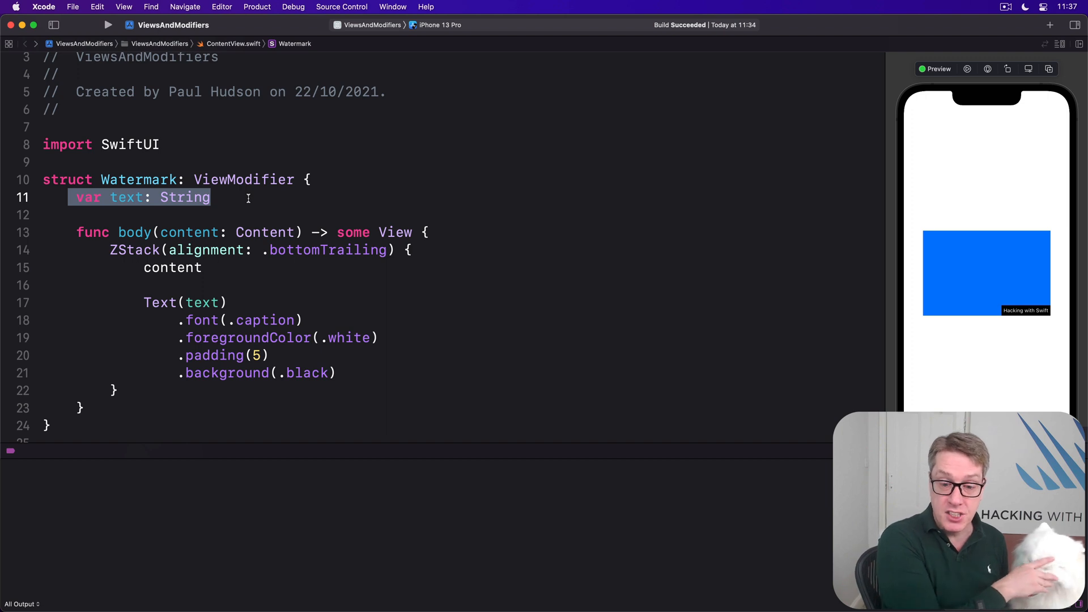
pyautogui.scroll(-3)
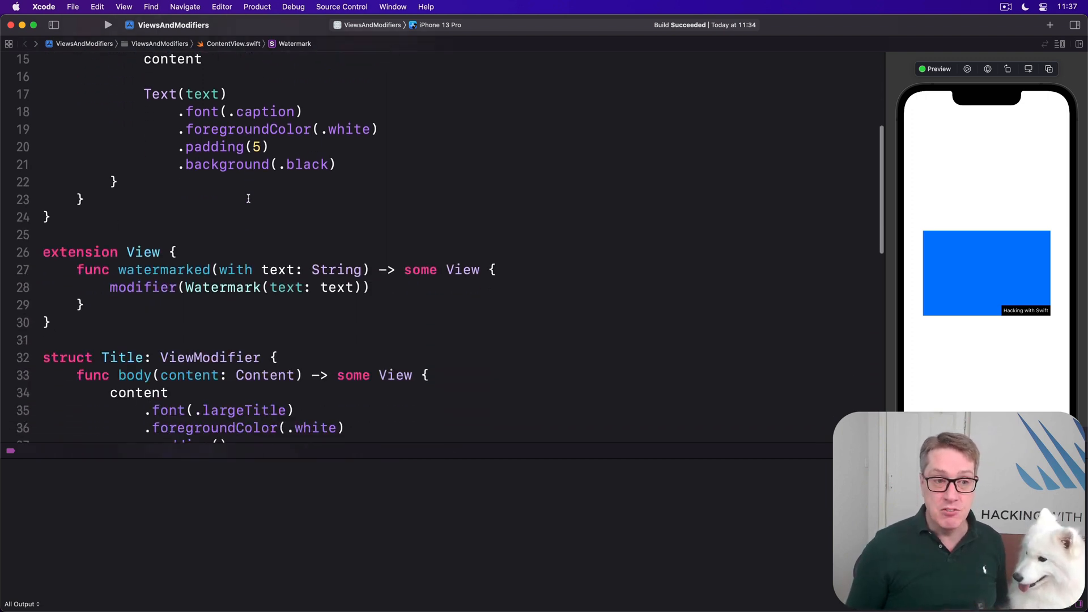
pyautogui.scroll(-3)
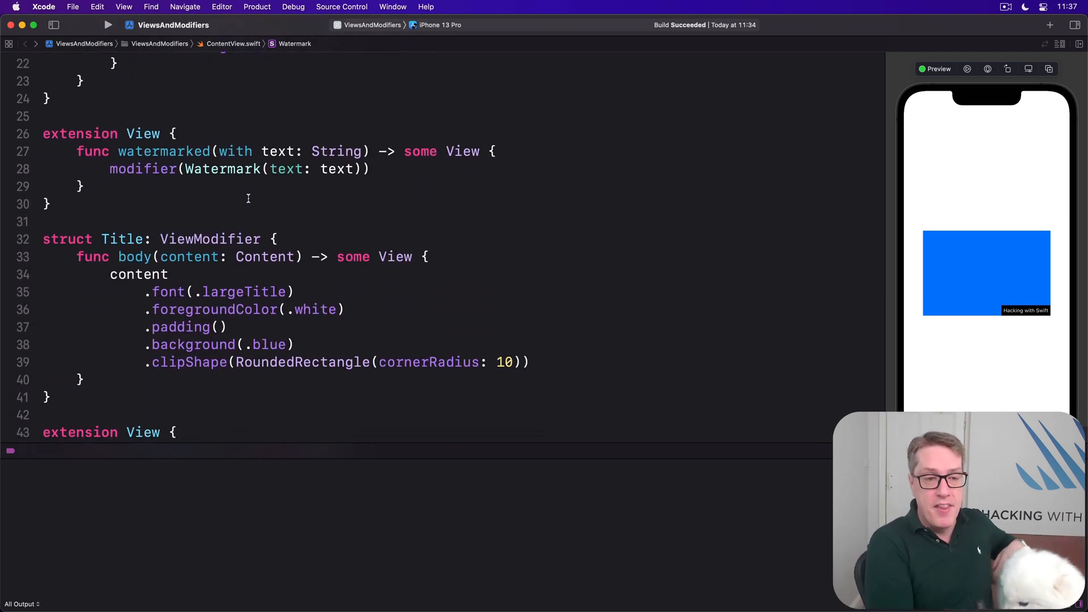